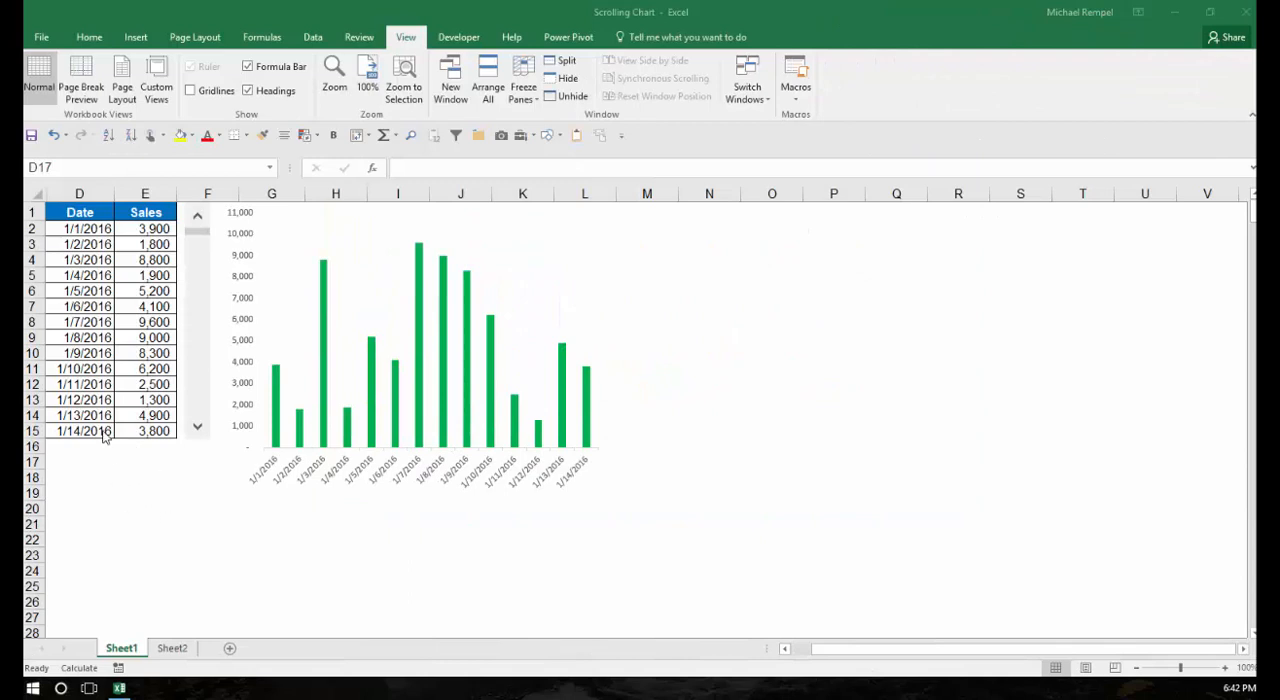
{"action": "mouse_move", "coordinate": [98, 245]}
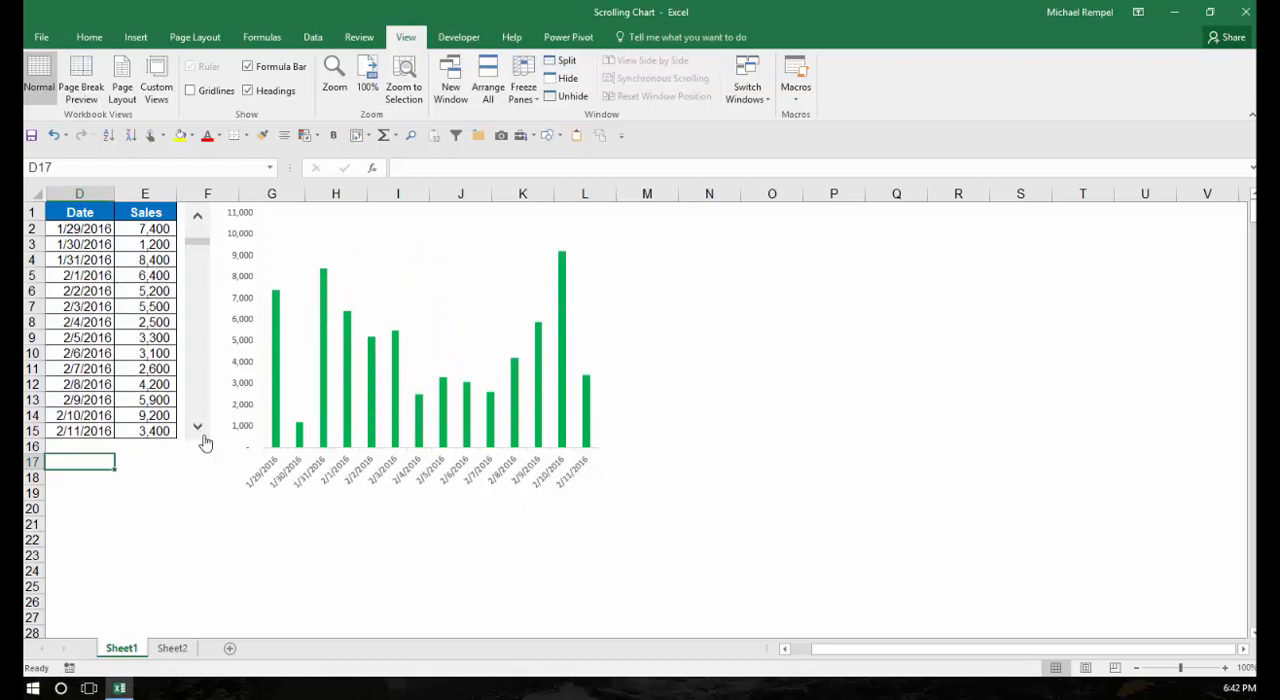
{"action": "mouse_move", "coordinate": [198, 431]}
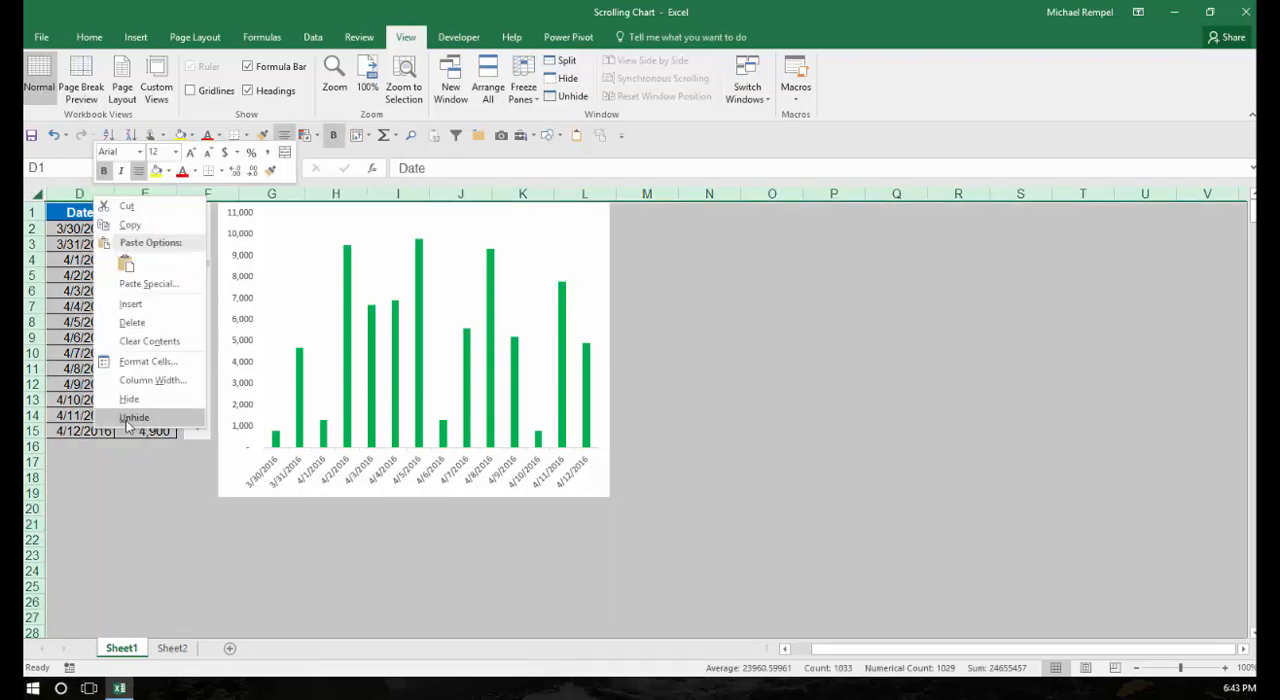
Unhide columns A:C and scroll through the daily Date and Sales data
{"action": "left_click", "coordinate": [134, 417]}
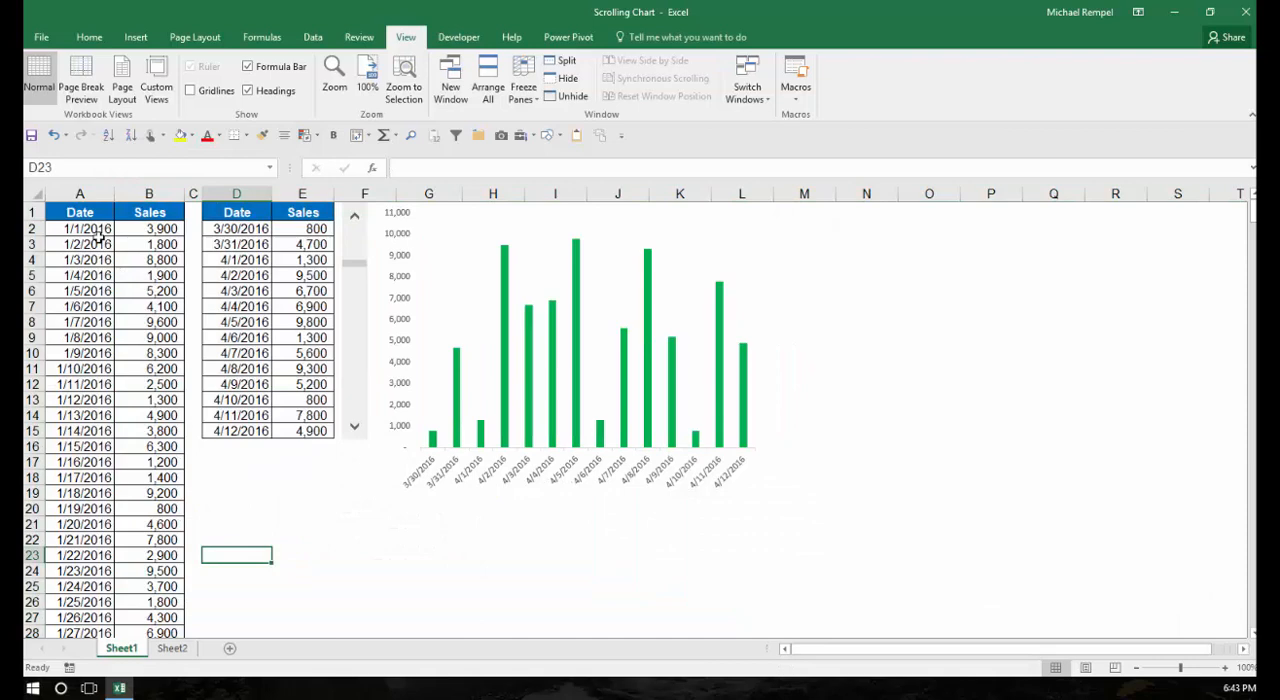
{"action": "scroll", "scroll_direction": "down", "scroll_amount": 3}
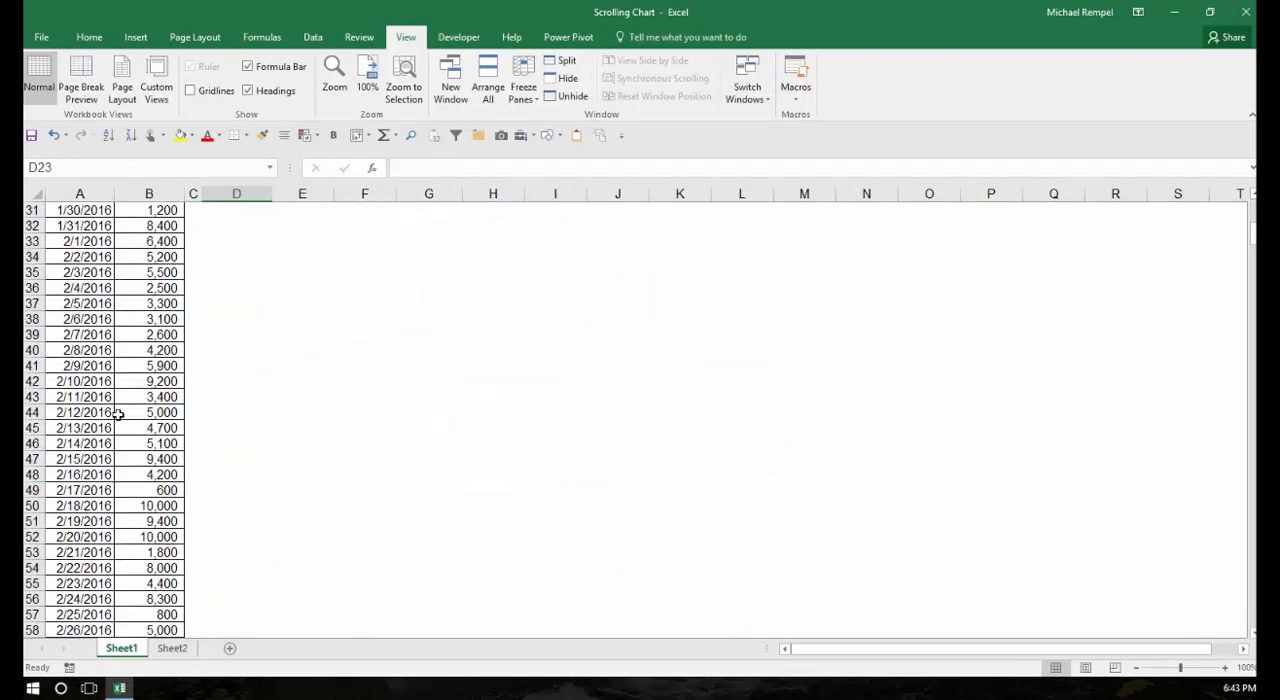
{"action": "scroll", "scroll_direction": "down", "scroll_amount": 3}
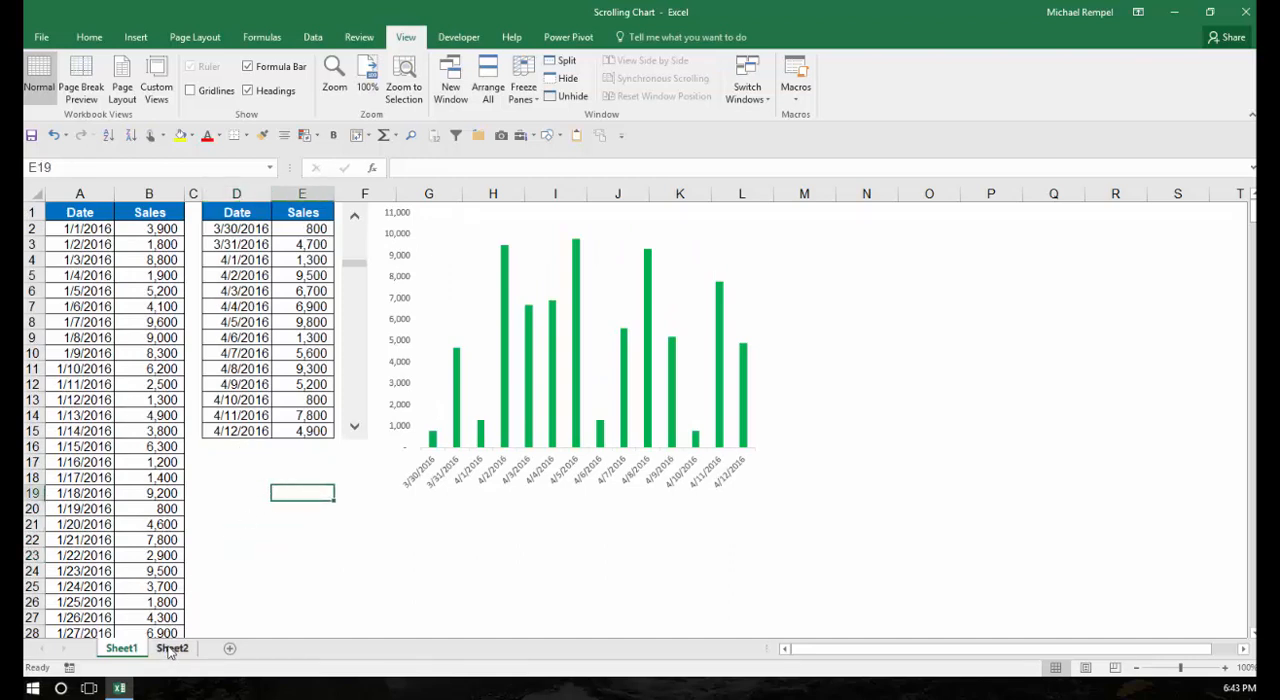
On Sheet2, copy the Date/Sales headers to D1:E1 and apply All Borders to D1:E15
{"action": "left_click", "coordinate": [172, 648]}
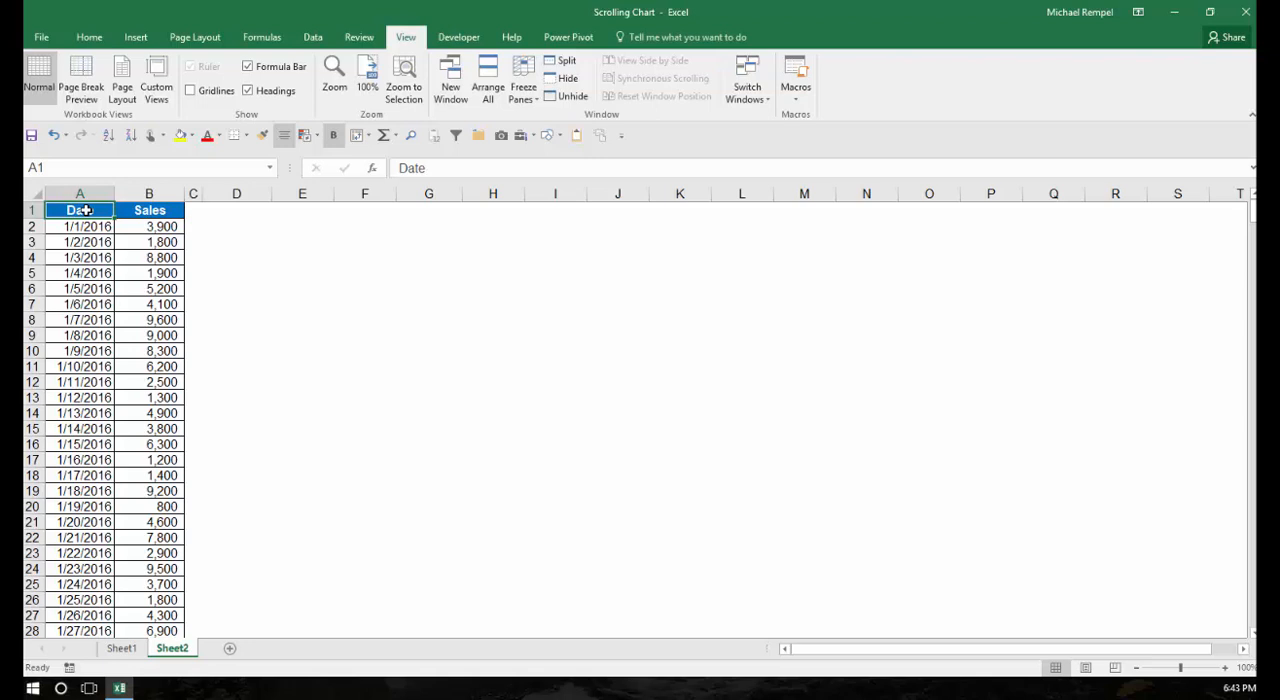
{"action": "left_click", "coordinate": [149, 210]}
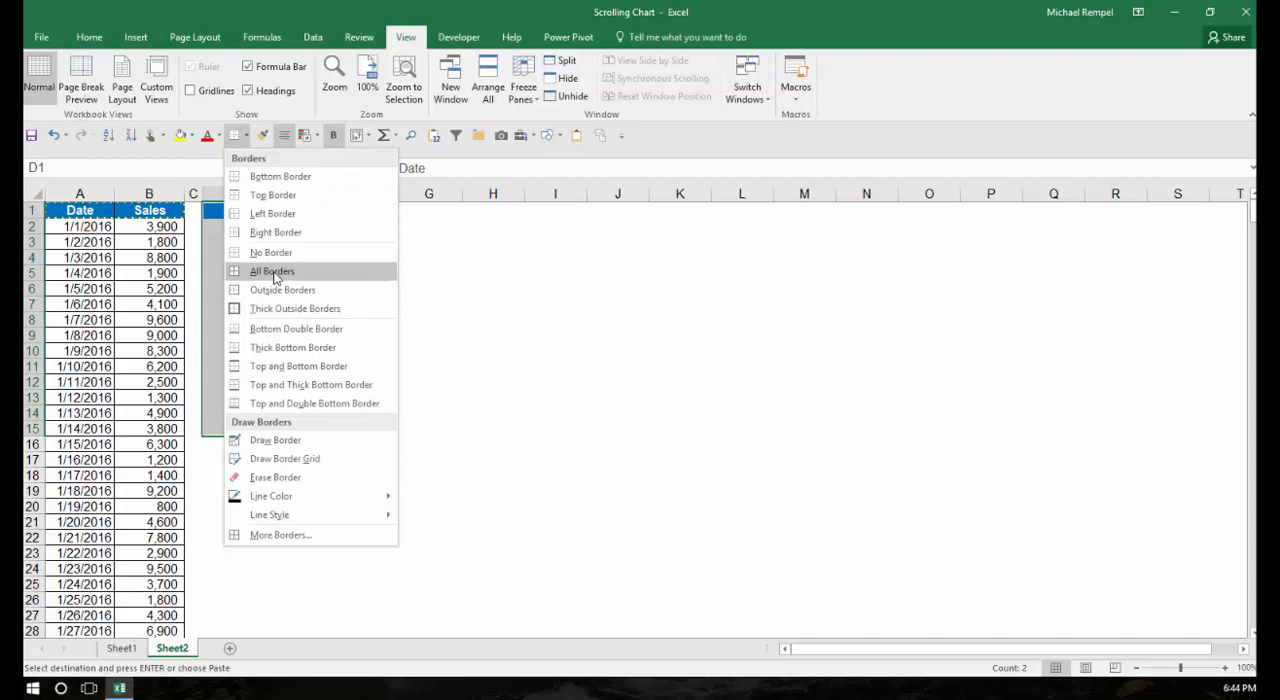
{"action": "left_click", "coordinate": [272, 271]}
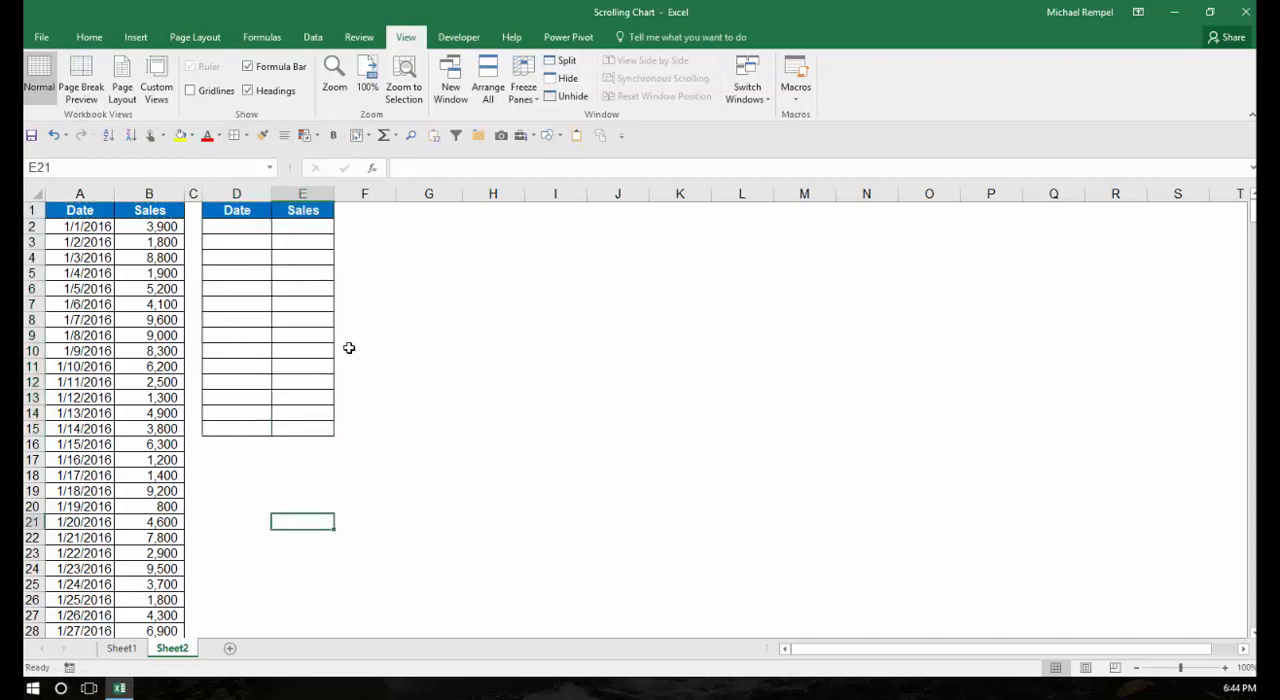
{"action": "left_click", "coordinate": [555, 210]}
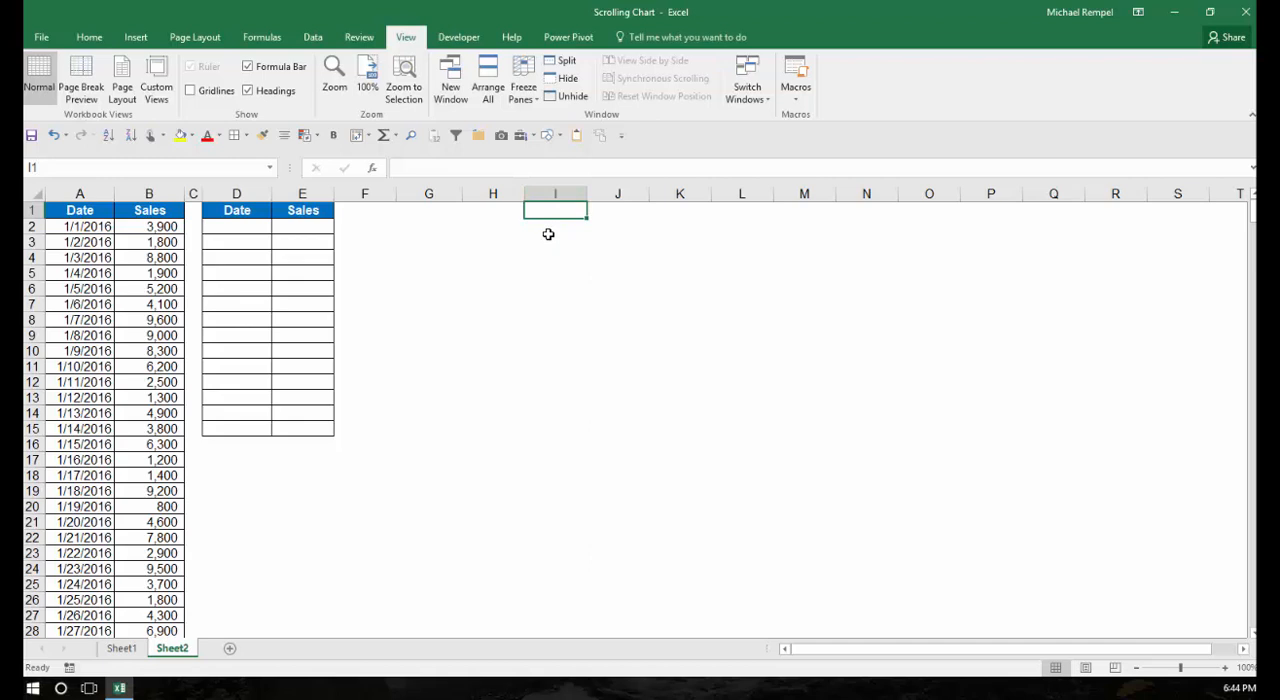
Enter 1 in I1 and draw a Form Control scroll bar in column F, rows 1–15
{"action": "type", "text": "1"}
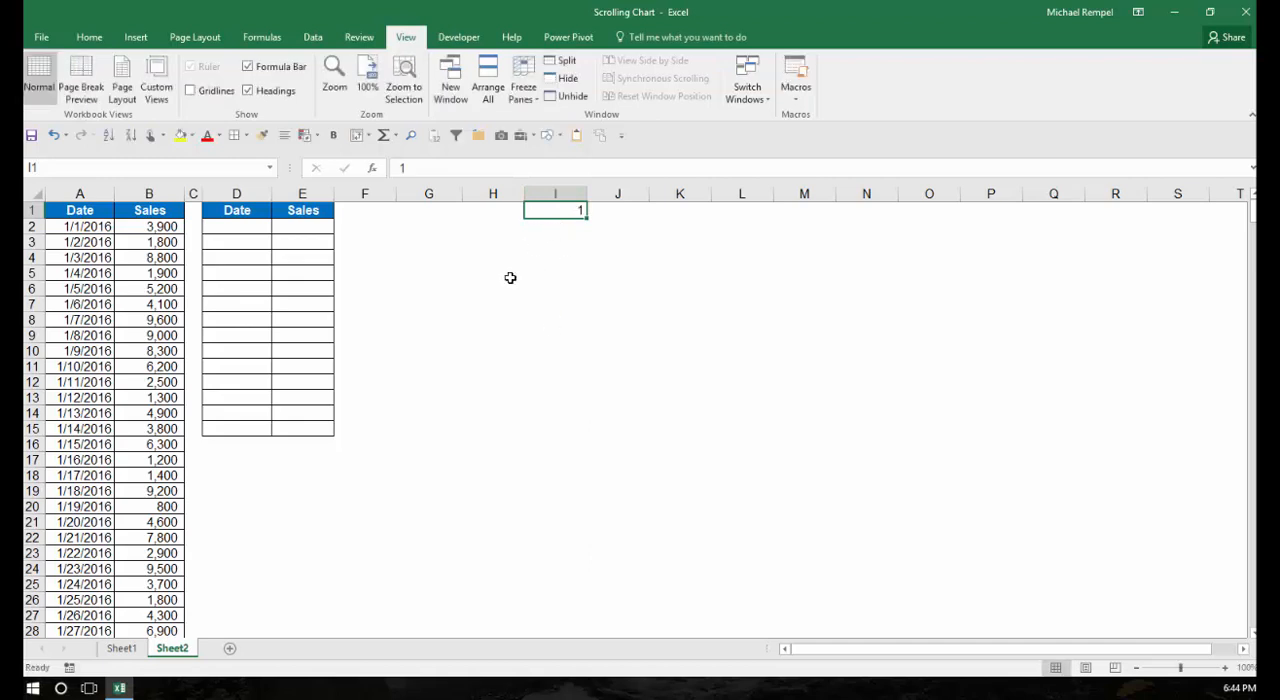
{"action": "mouse_move", "coordinate": [457, 365]}
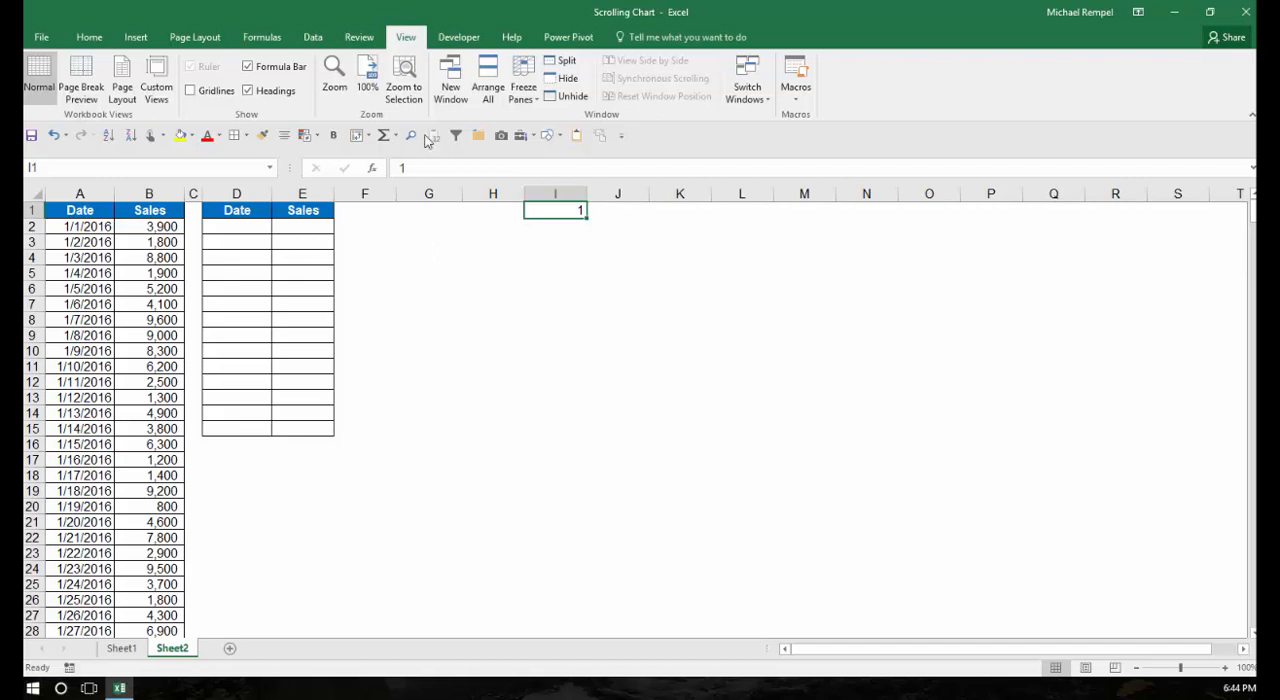
{"action": "left_click", "coordinate": [459, 37]}
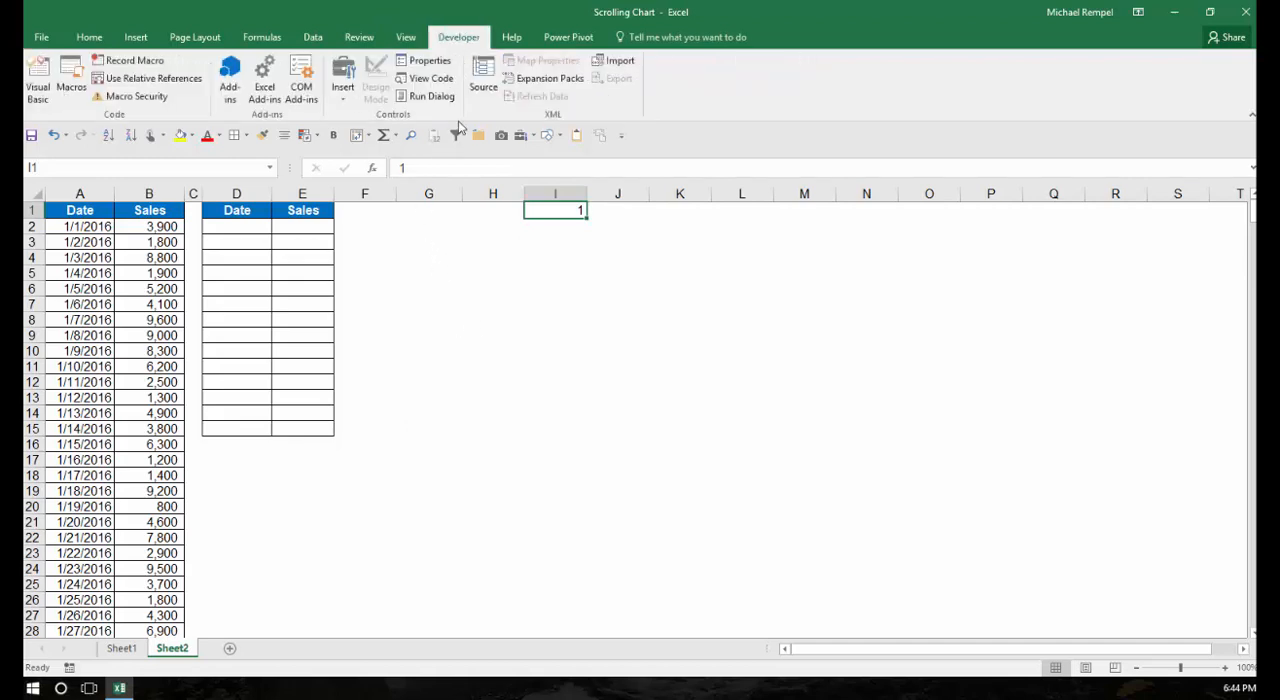
{"action": "left_click", "coordinate": [342, 75]}
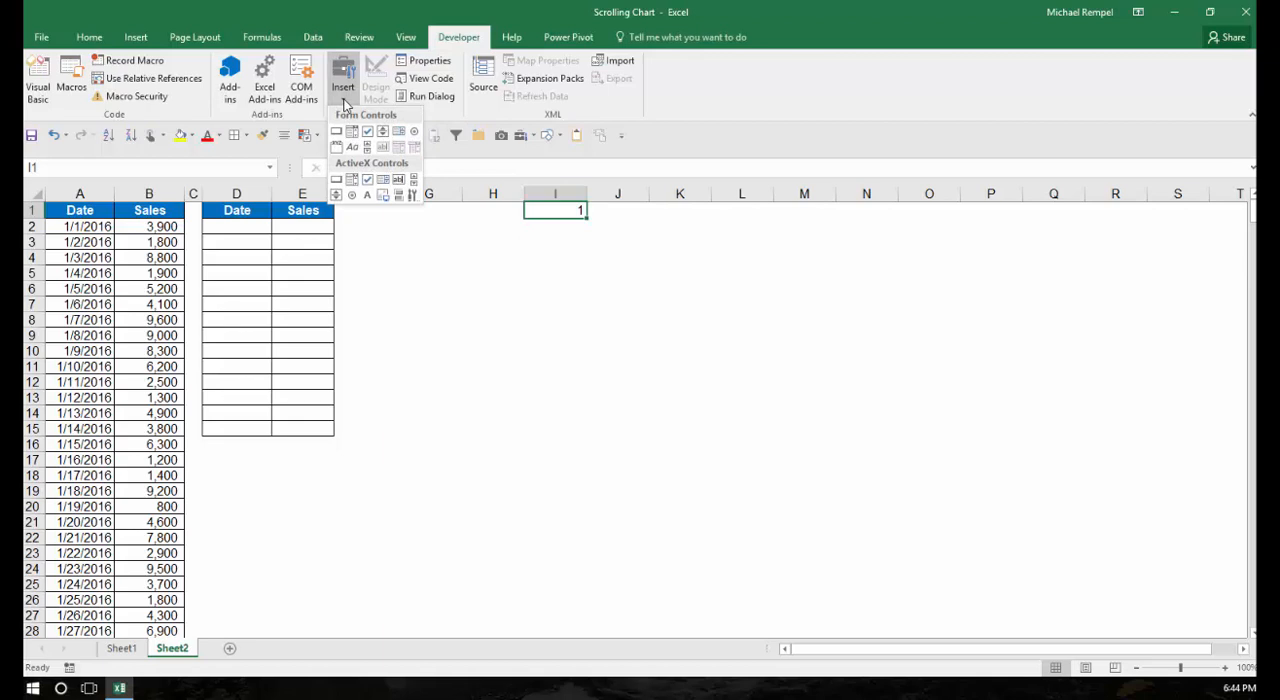
{"action": "mouse_move", "coordinate": [367, 147]}
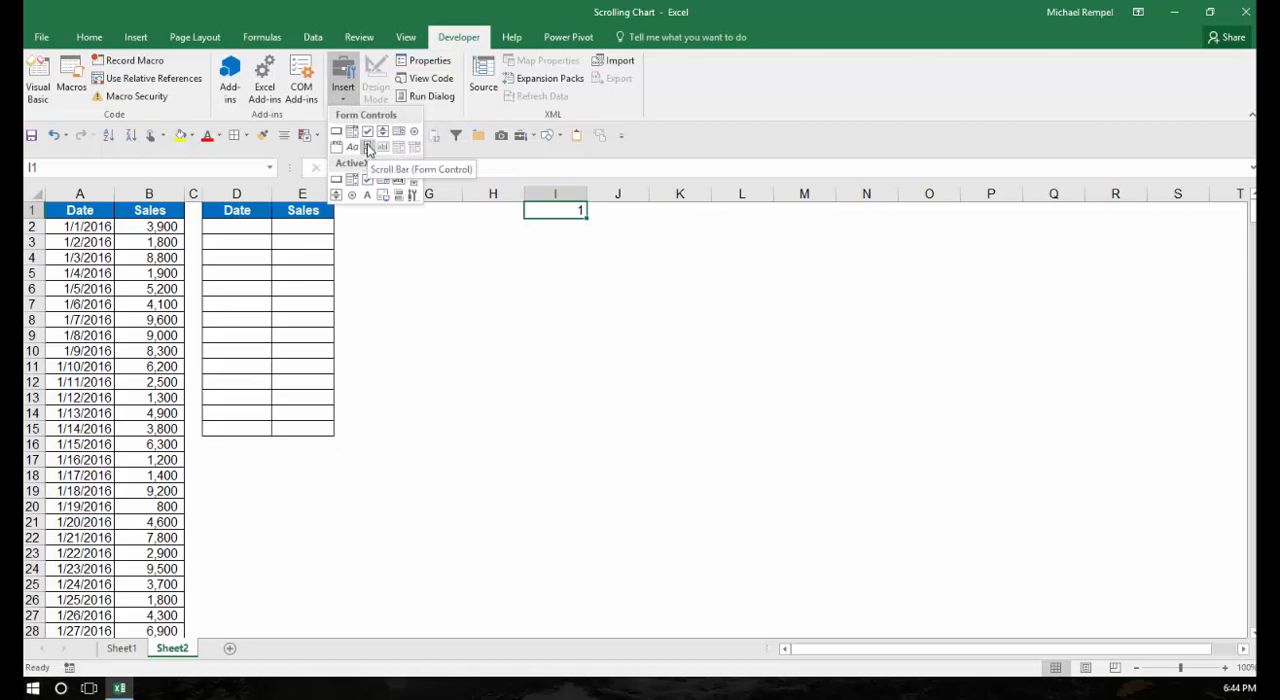
{"action": "left_click", "coordinate": [367, 147]}
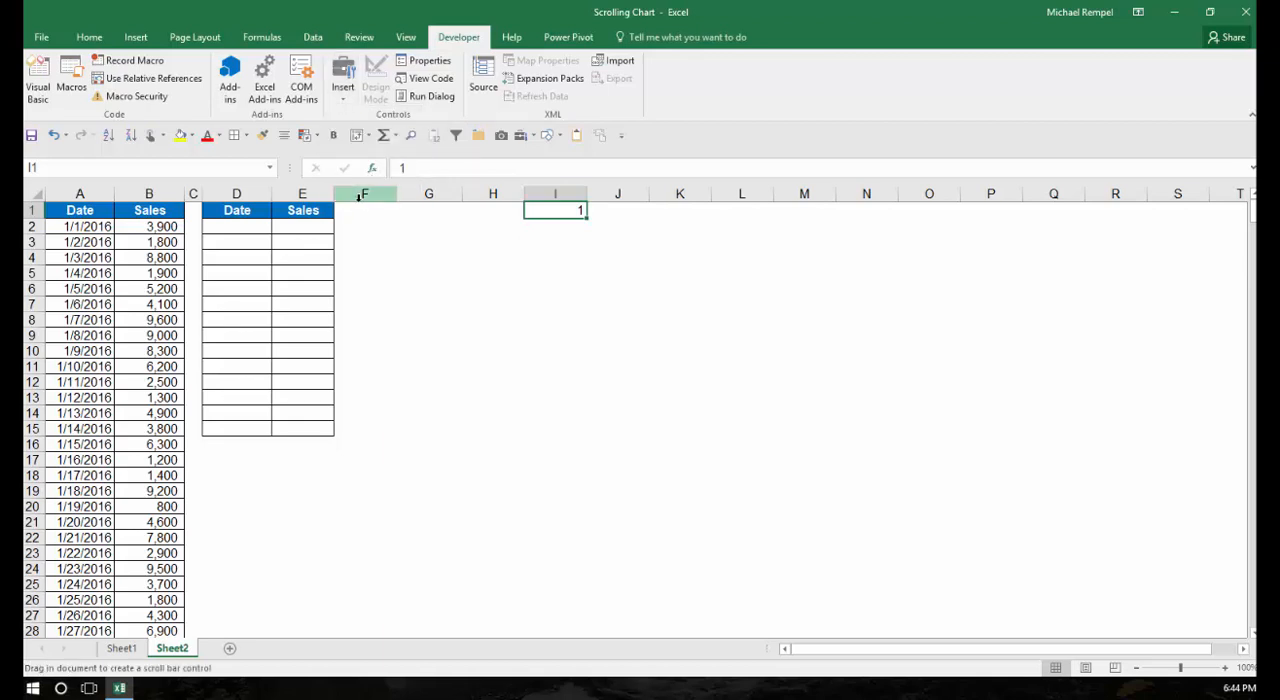
{"action": "left_click_drag", "start_coordinate": [364, 210], "coordinate": [378, 398]}
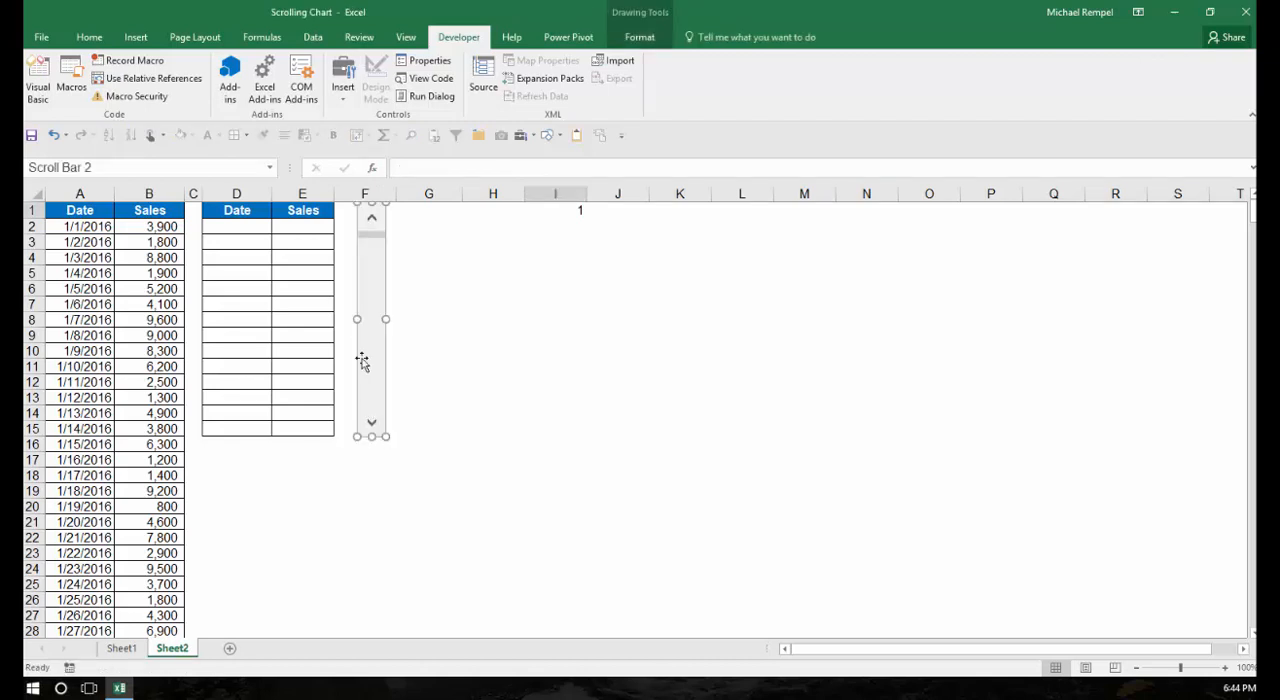
{"action": "left_click", "coordinate": [302, 521]}
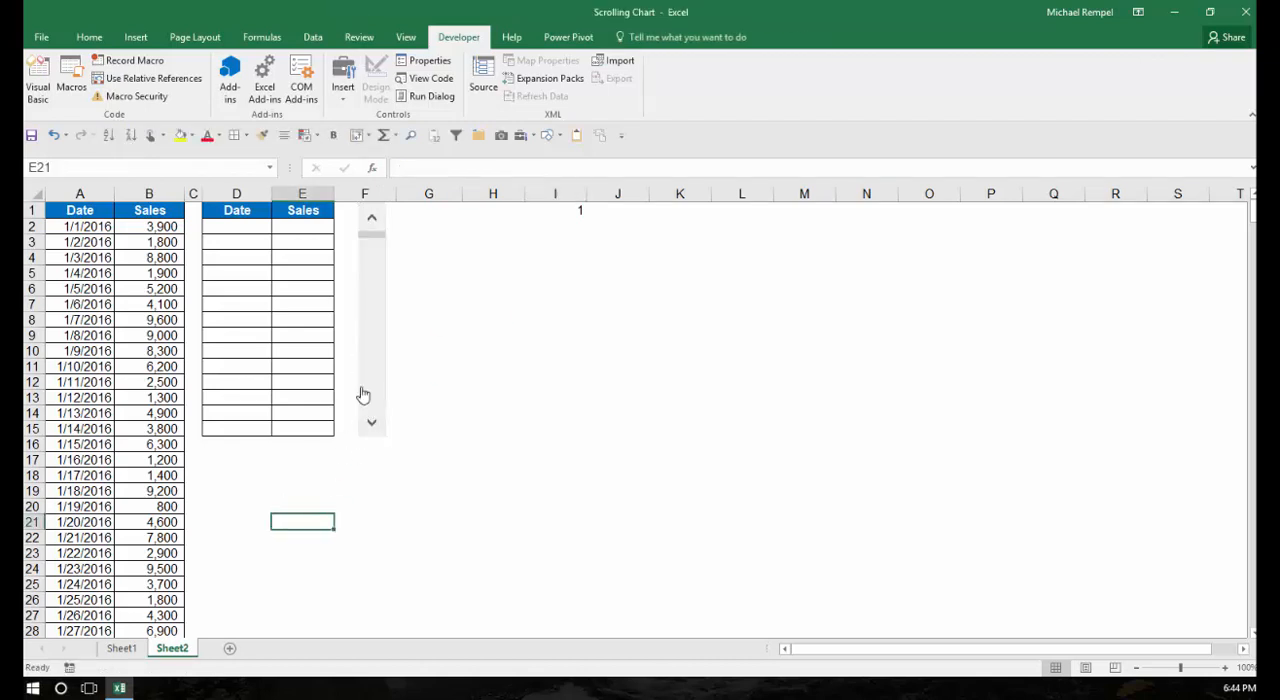
{"action": "left_click", "coordinate": [371, 320]}
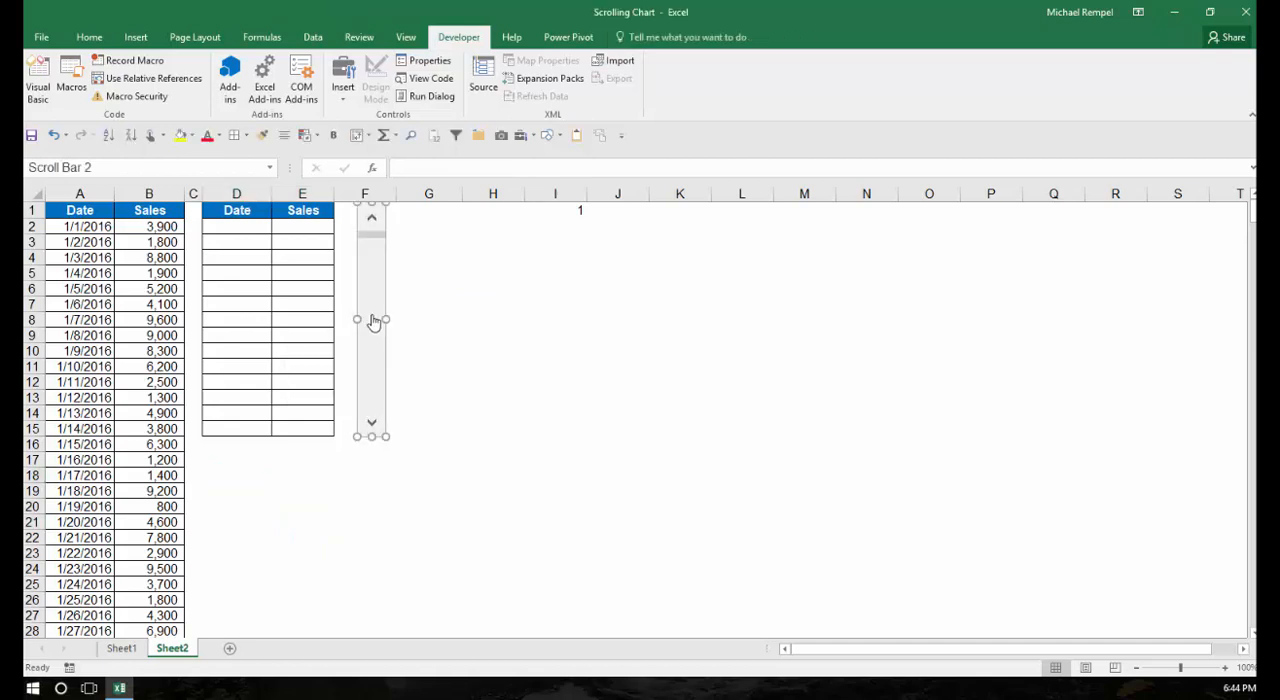
Format the scroll bar: minimum 1, maximum 487, incremental change 14, page change 1, cell link $I$1
{"action": "right_click", "coordinate": [371, 320]}
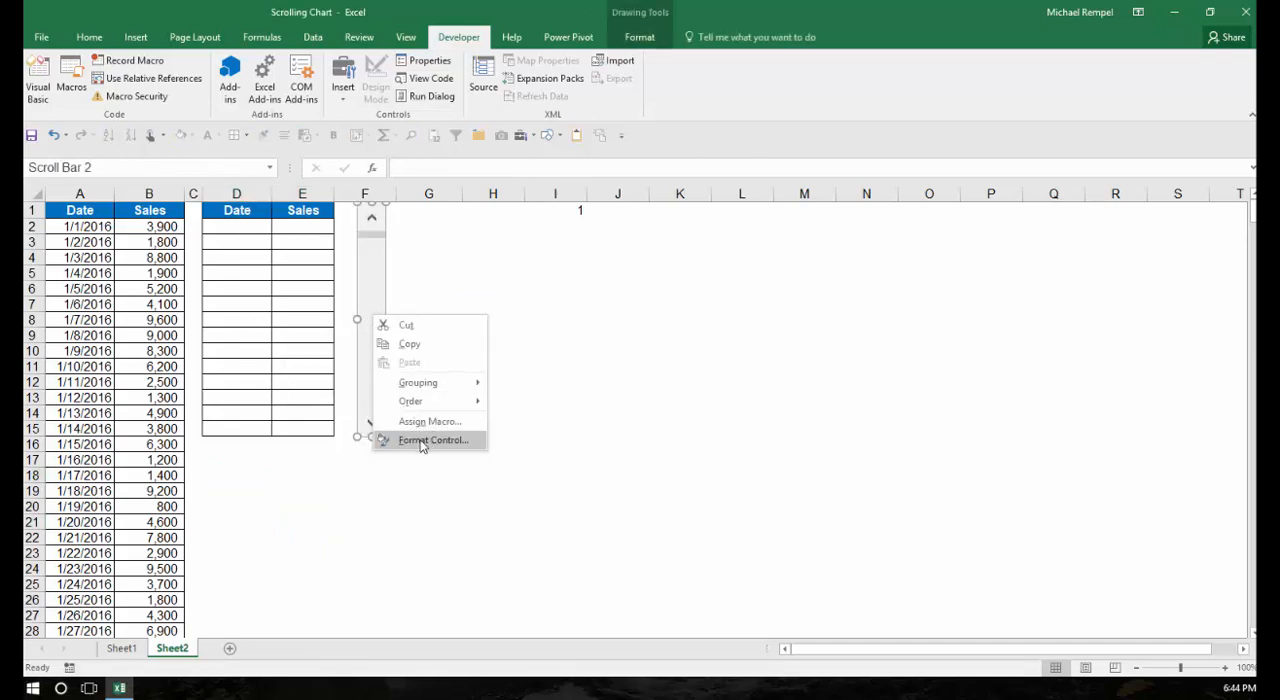
{"action": "left_click", "coordinate": [433, 440]}
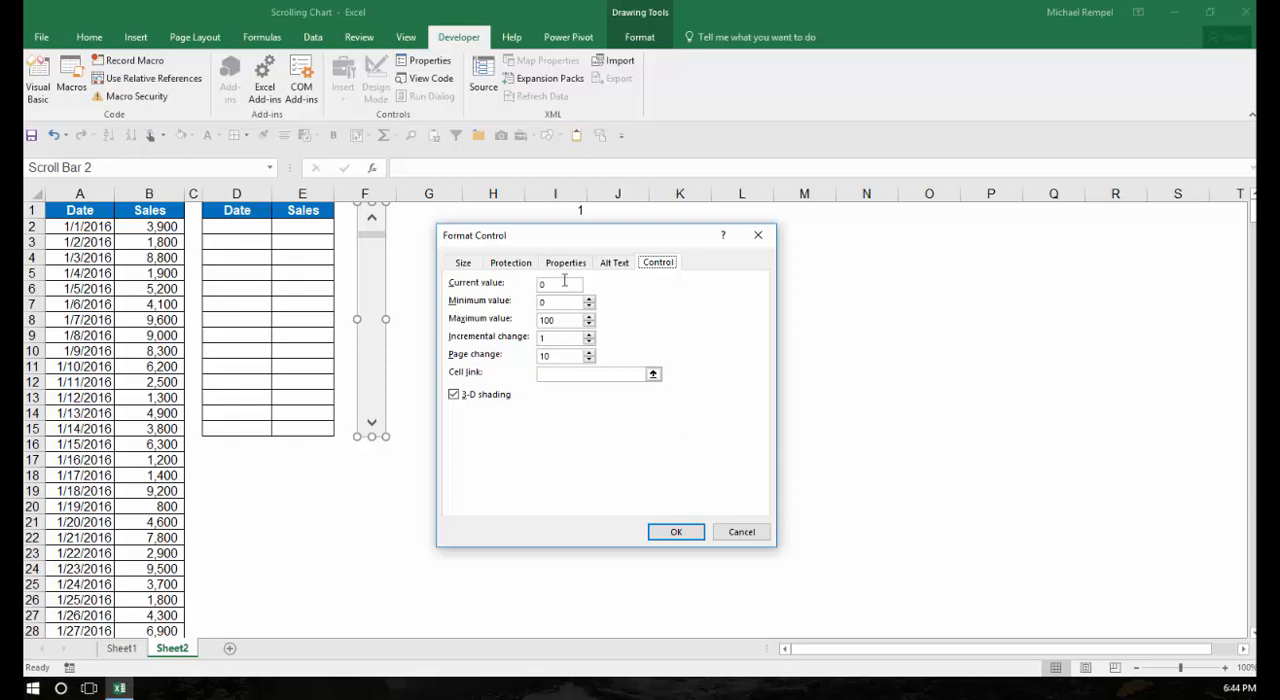
{"action": "mouse_move", "coordinate": [555, 300]}
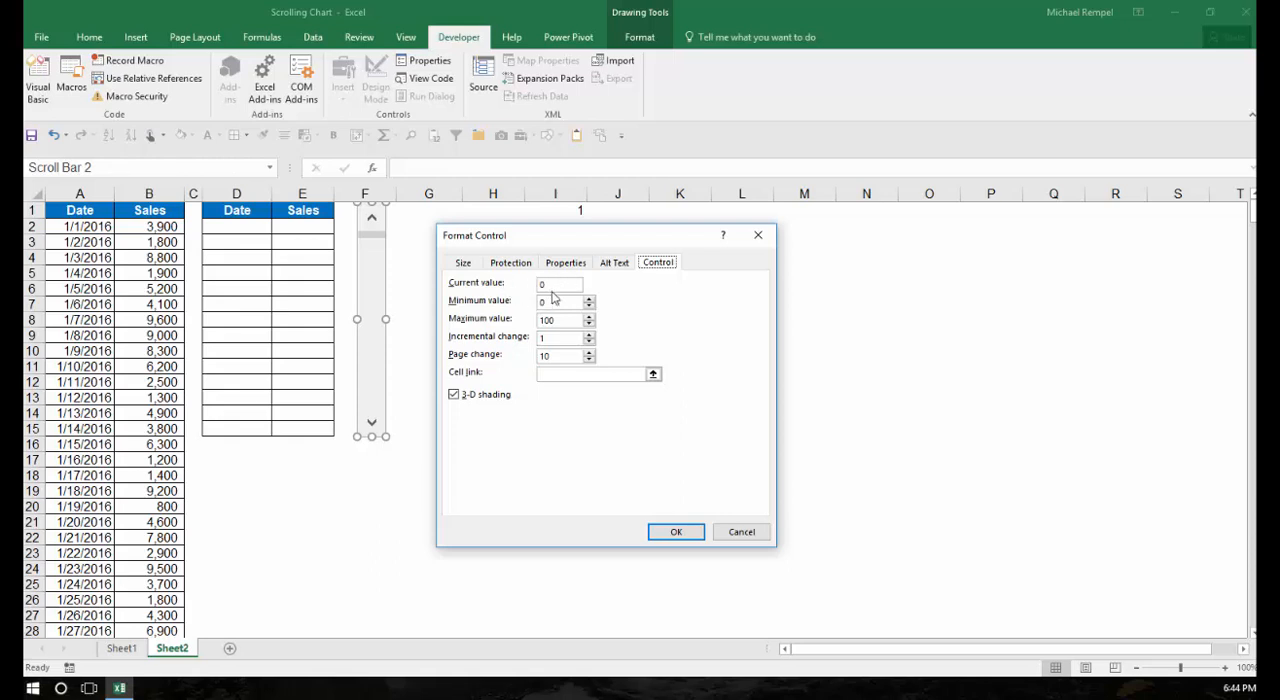
{"action": "mouse_move", "coordinate": [564, 246]}
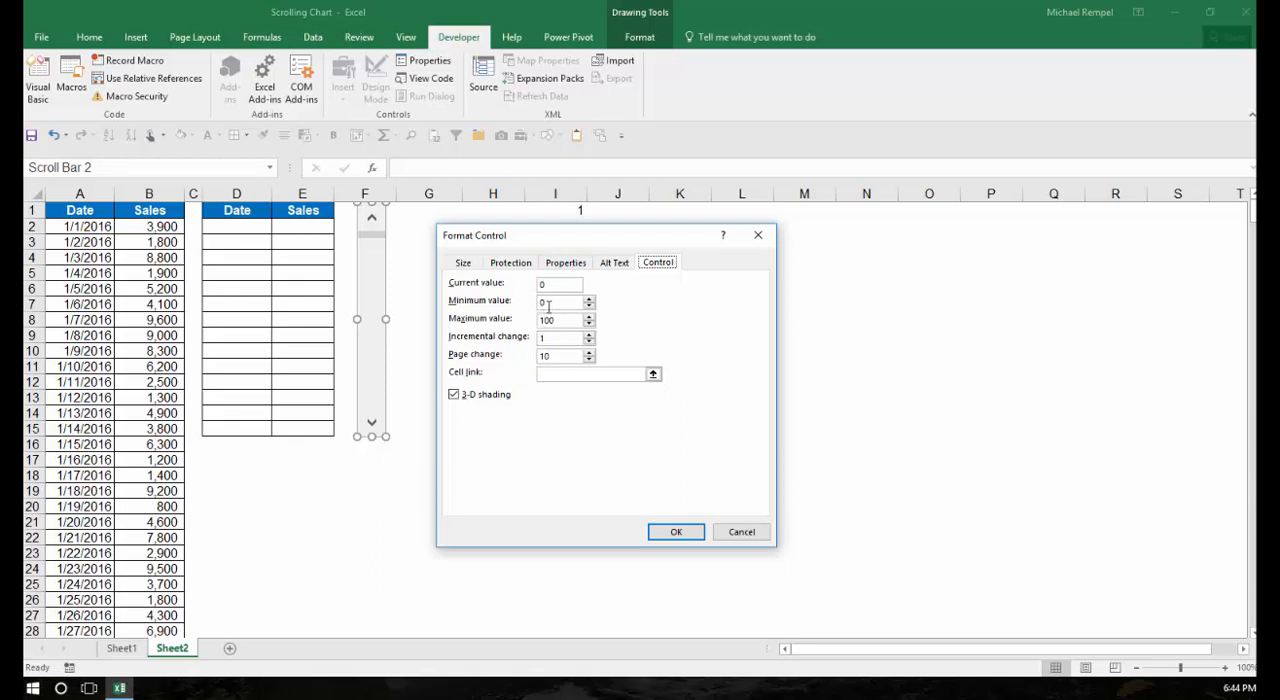
{"action": "type", "text": "1"}
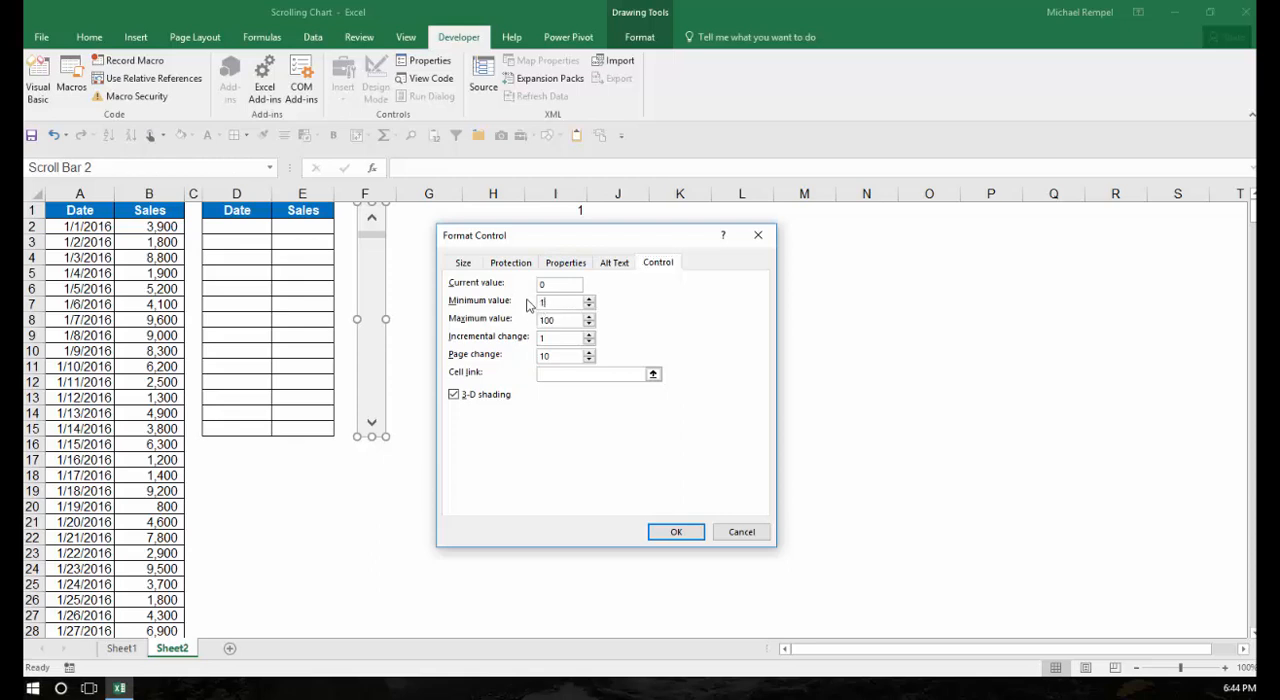
{"action": "left_click", "coordinate": [560, 319]}
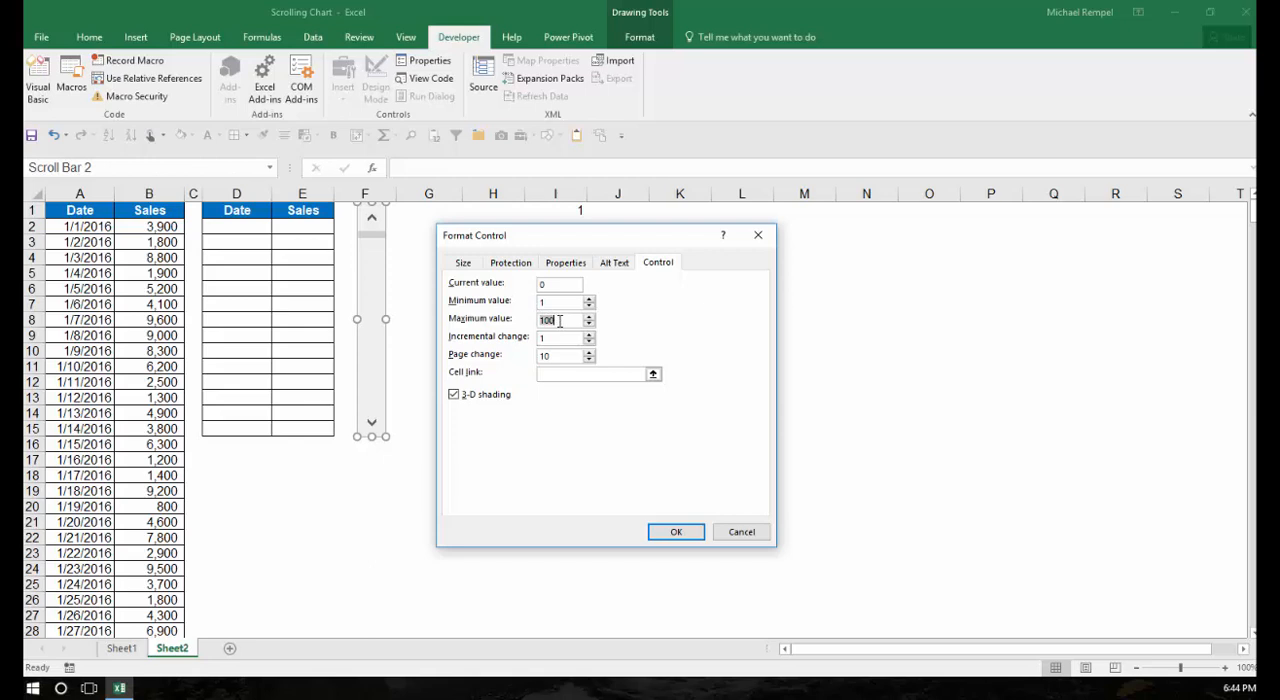
{"action": "type", "text": "481"}
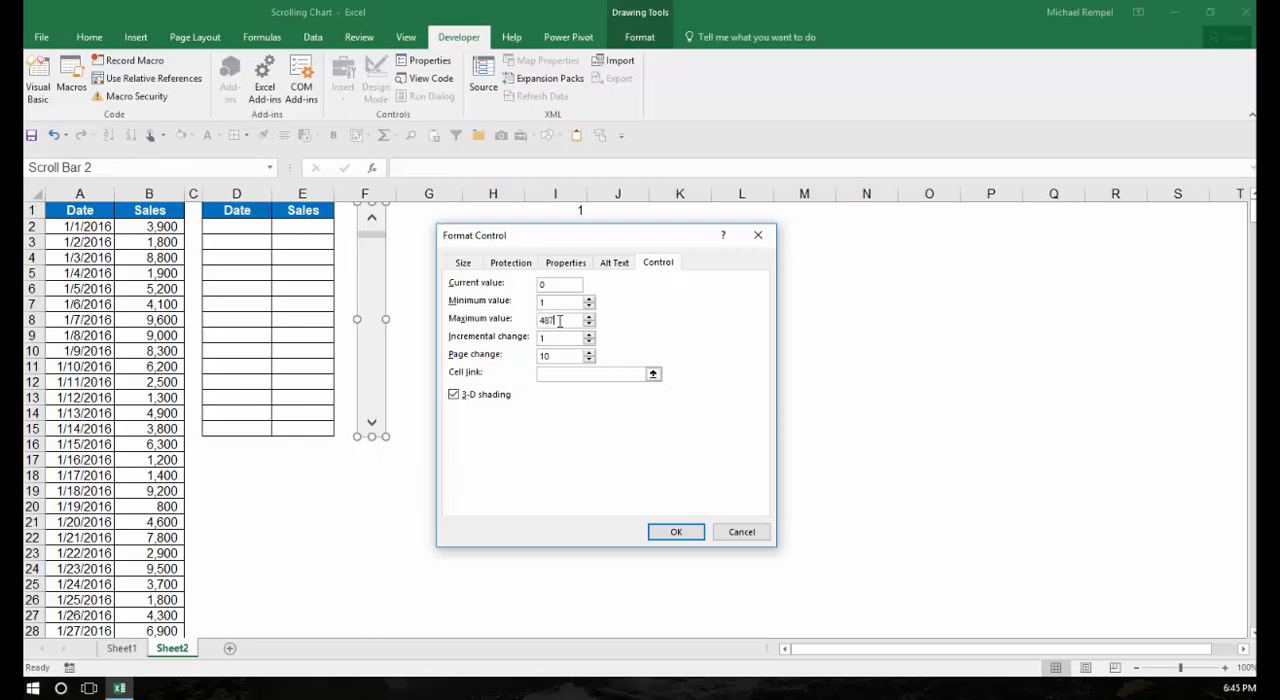
{"action": "left_click", "coordinate": [565, 337]}
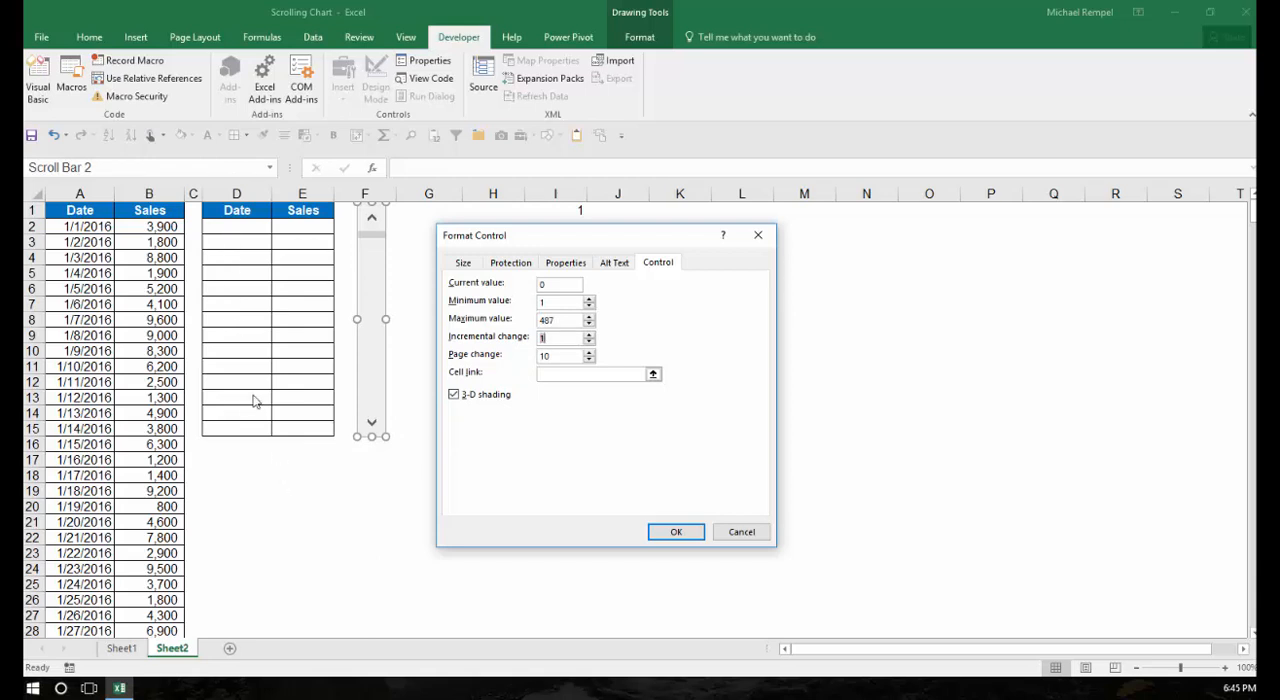
{"action": "mouse_move", "coordinate": [256, 415]}
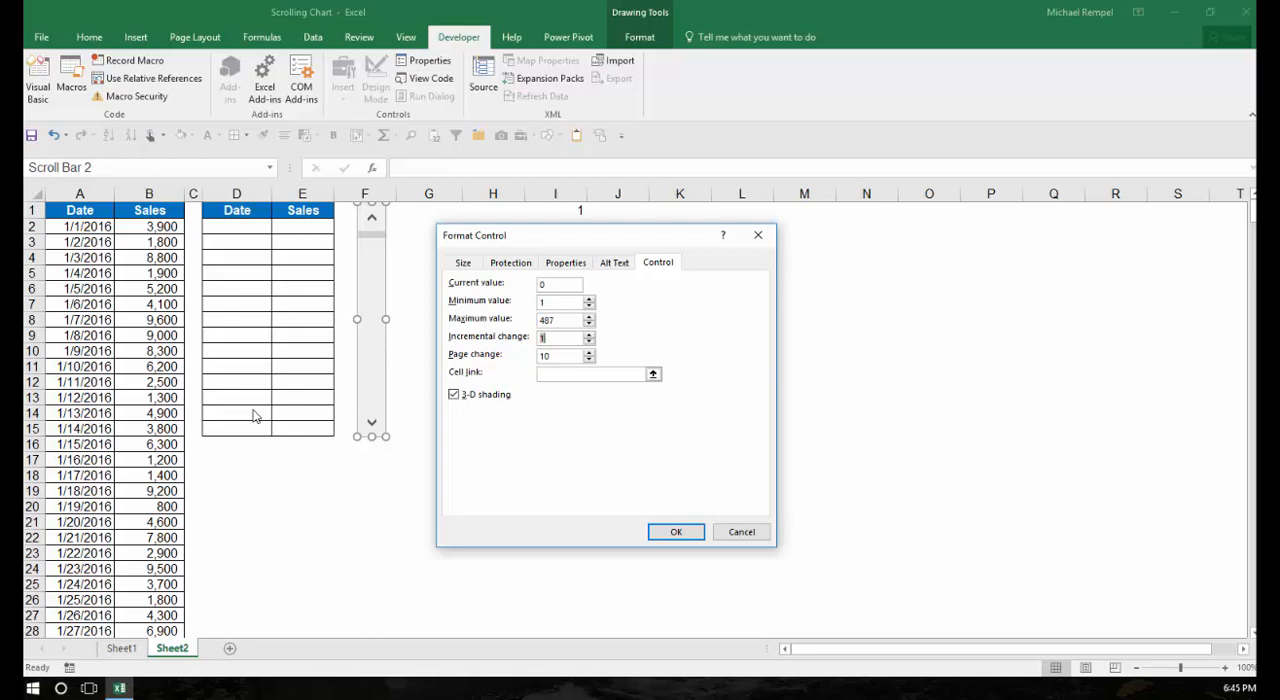
{"action": "mouse_move", "coordinate": [480, 368]}
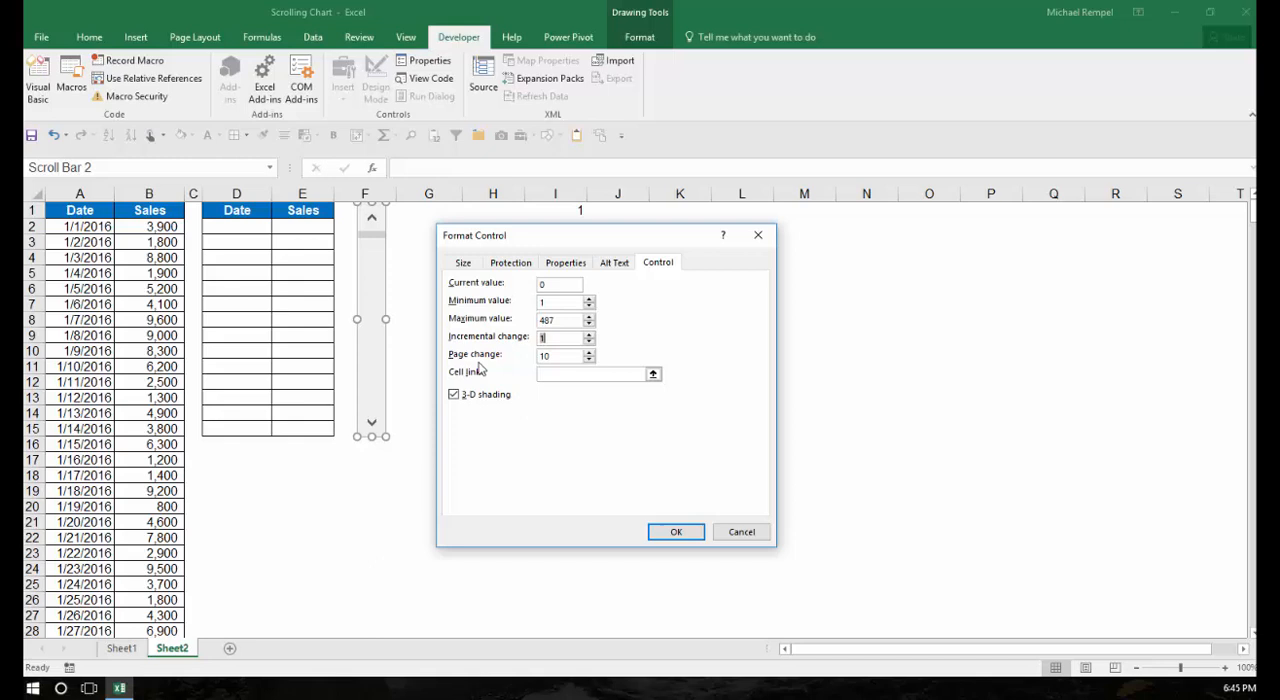
{"action": "left_click", "coordinate": [565, 337]}
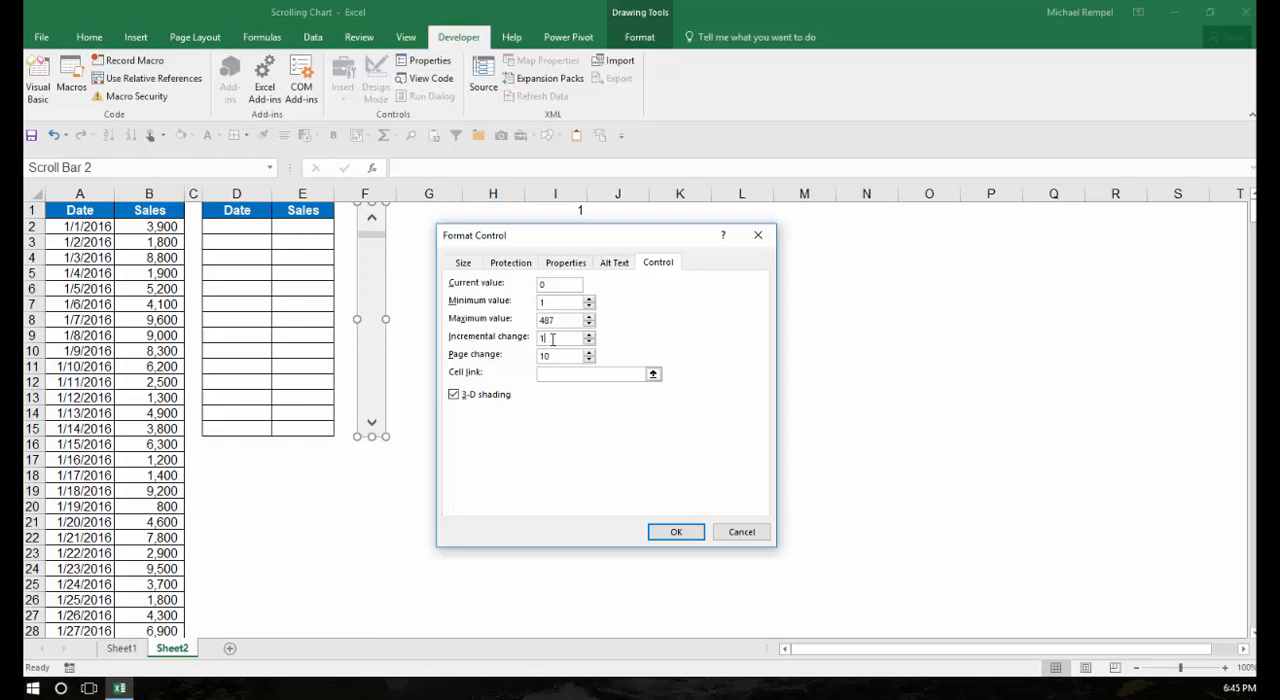
{"action": "mouse_move", "coordinate": [417, 418]}
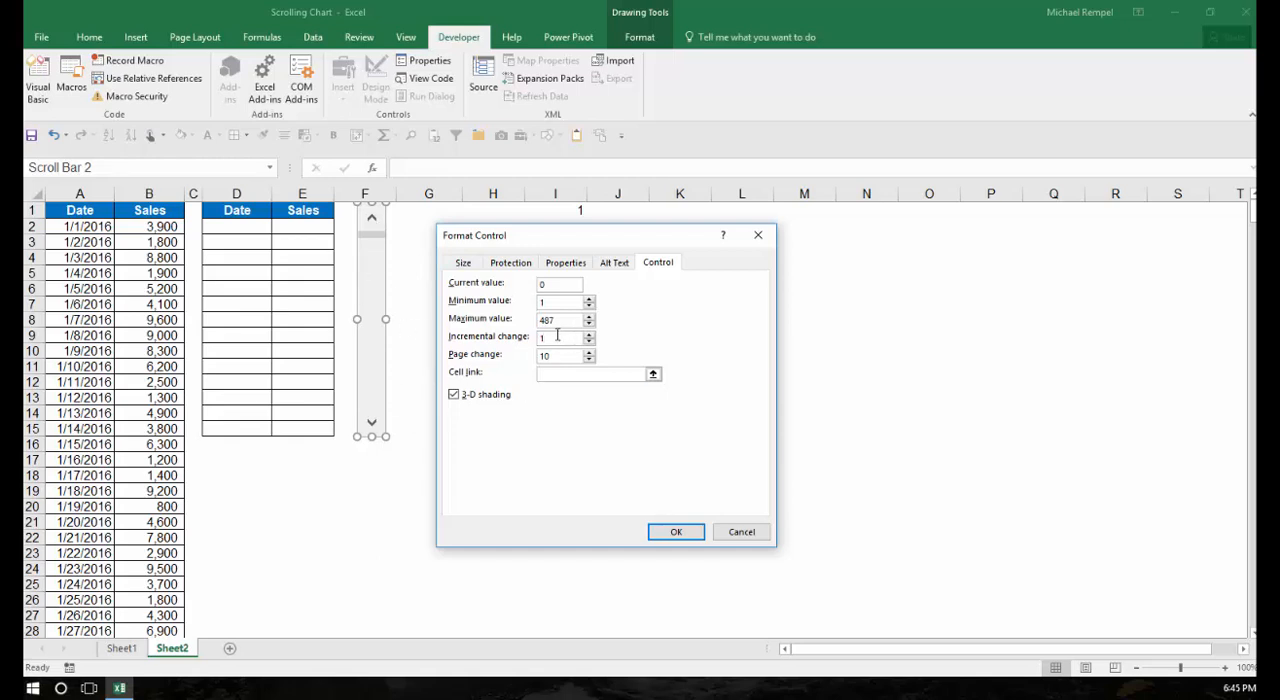
{"action": "type", "text": "14"}
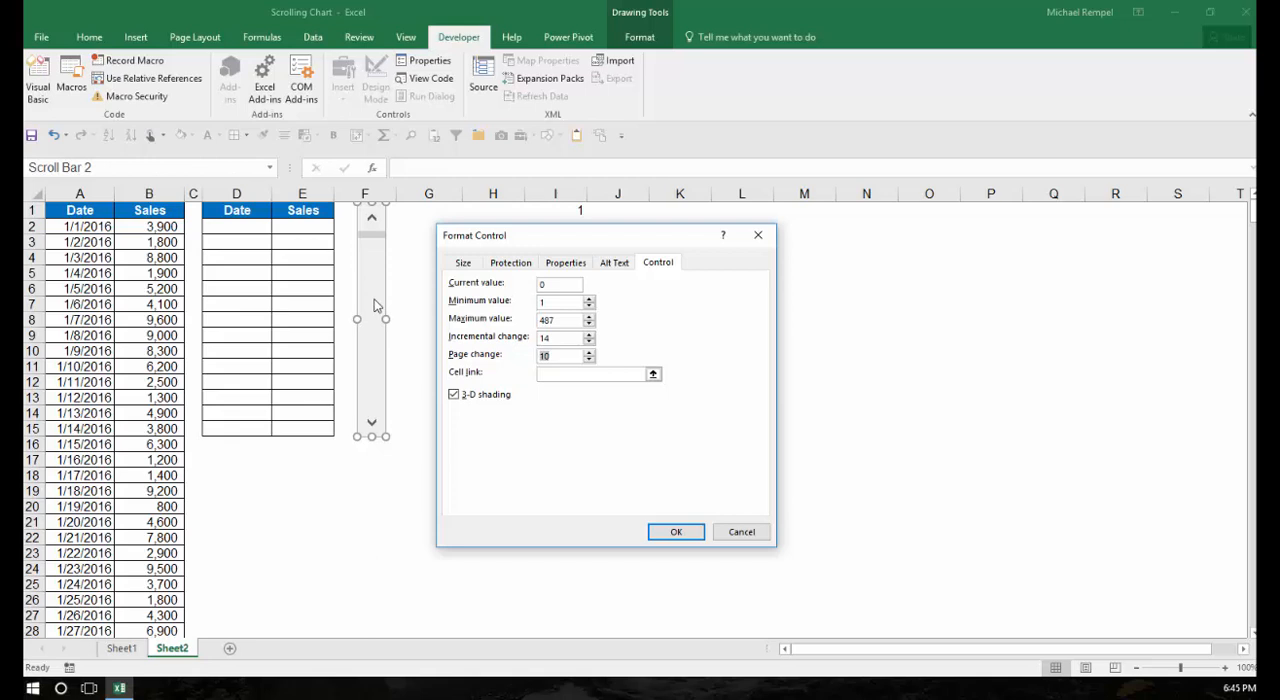
{"action": "left_click", "coordinate": [560, 356]}
{"action": "type", "text": "1"}
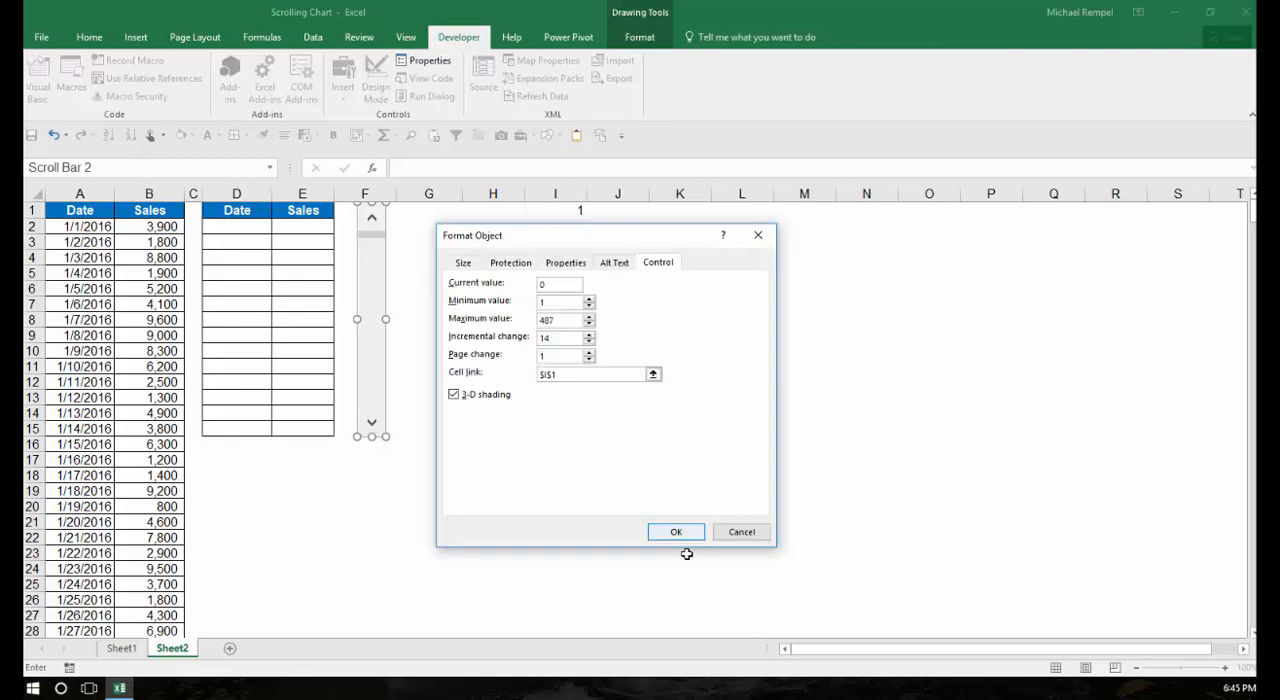
{"action": "left_click", "coordinate": [676, 531]}
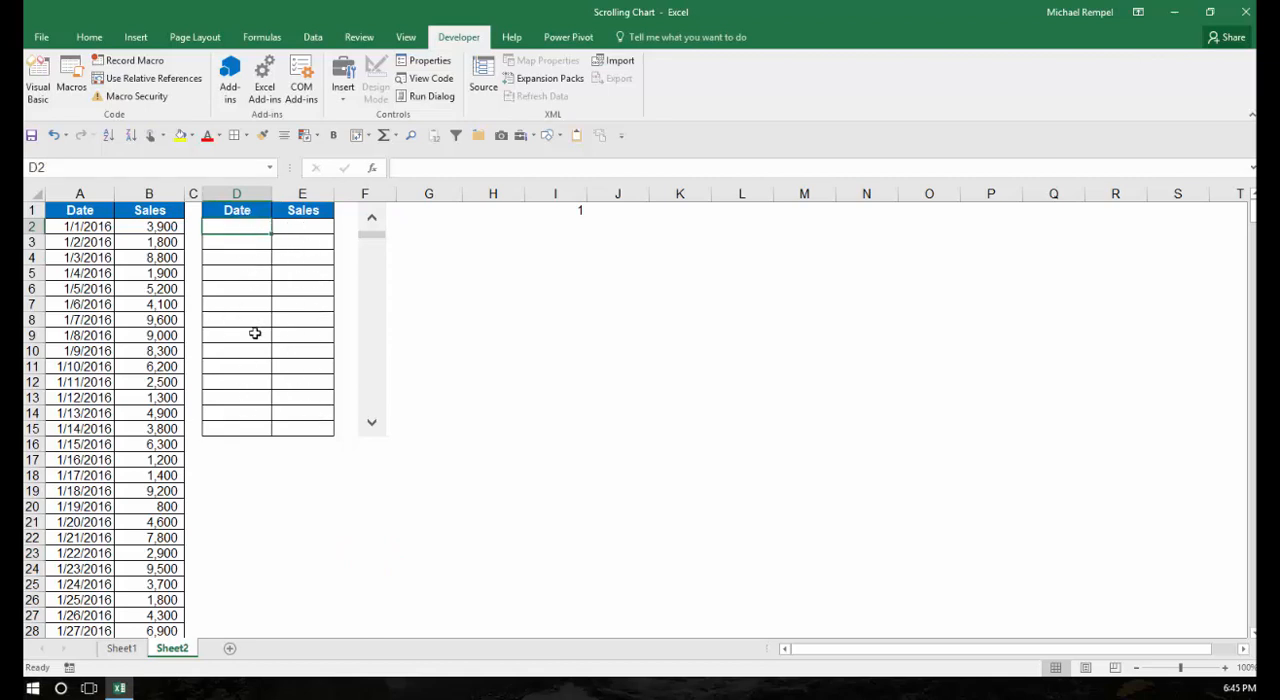
{"action": "mouse_move", "coordinate": [278, 334]}
{"action": "type", "text": "="}
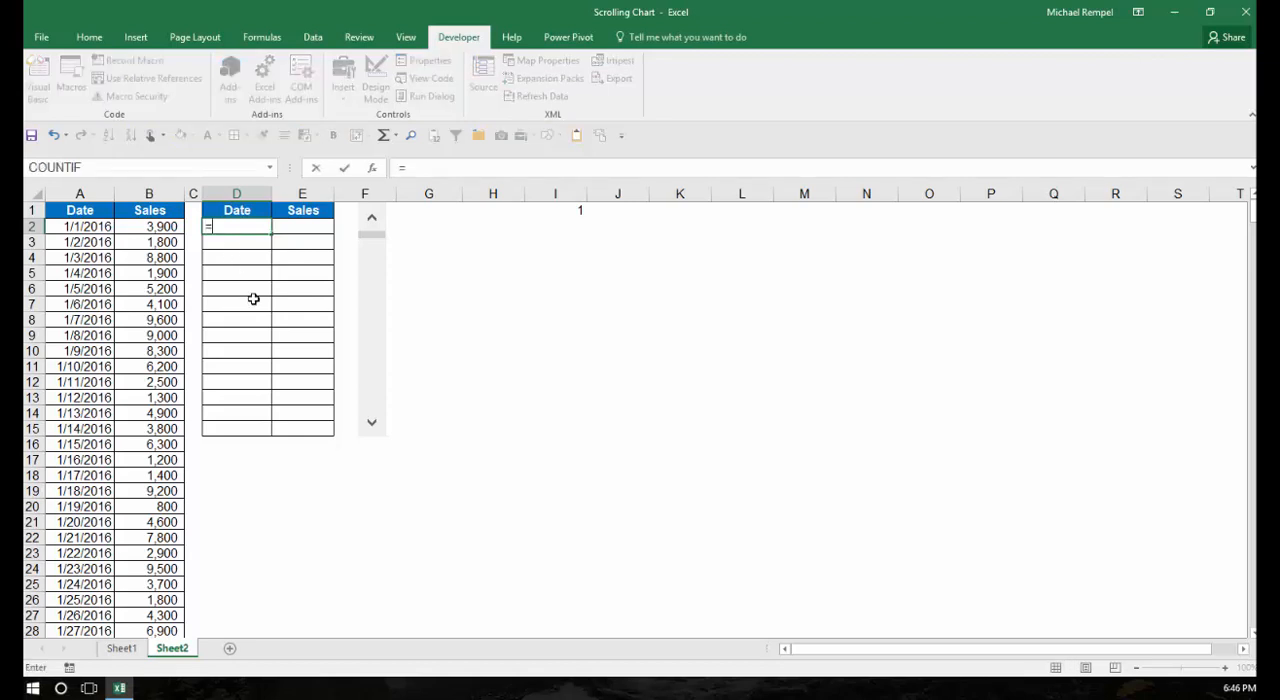
Enter =OFFSET(A1,$I$1,0) in D2, format it as Short Date, and fill down to D15
{"action": "type", "text": "OFFSET("}
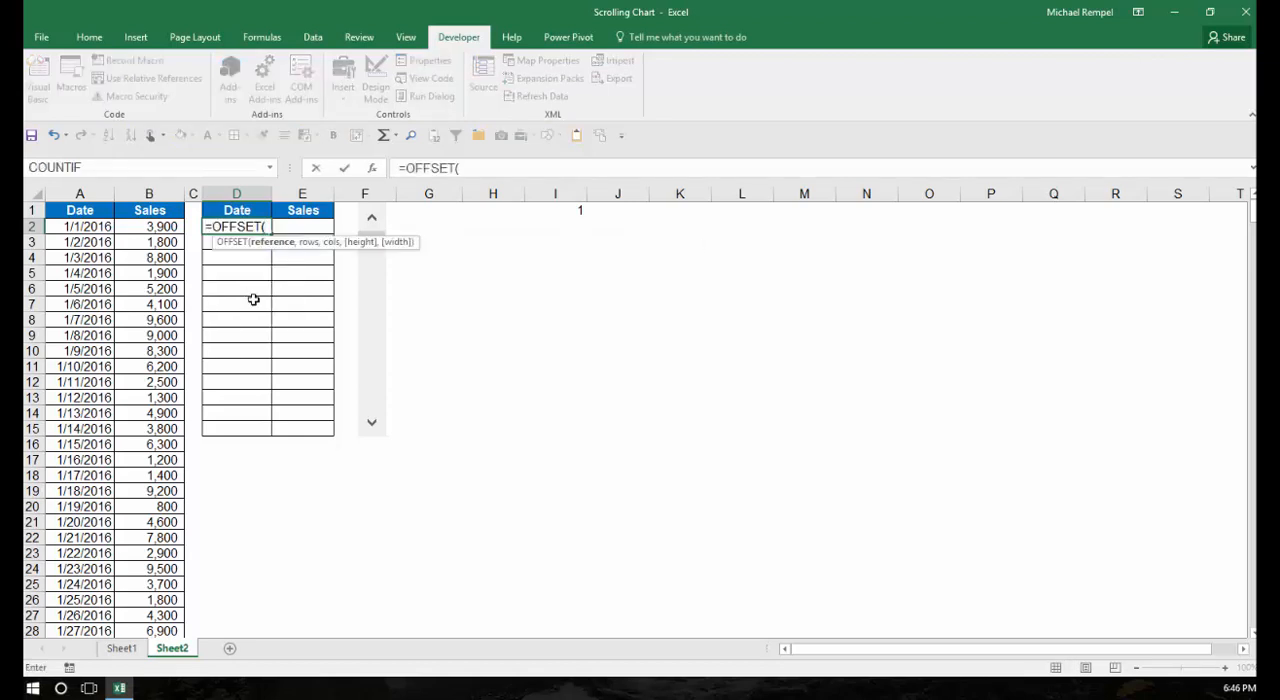
{"action": "left_click", "coordinate": [79, 210]}
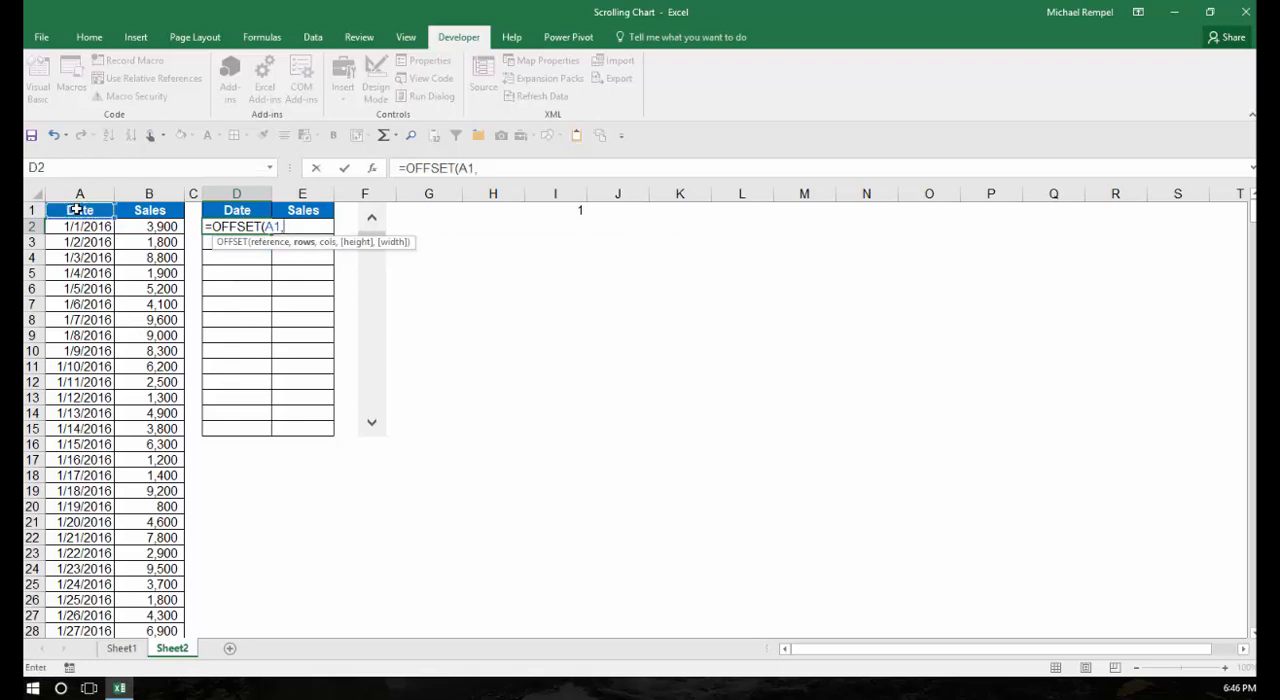
{"action": "mouse_move", "coordinate": [561, 210]}
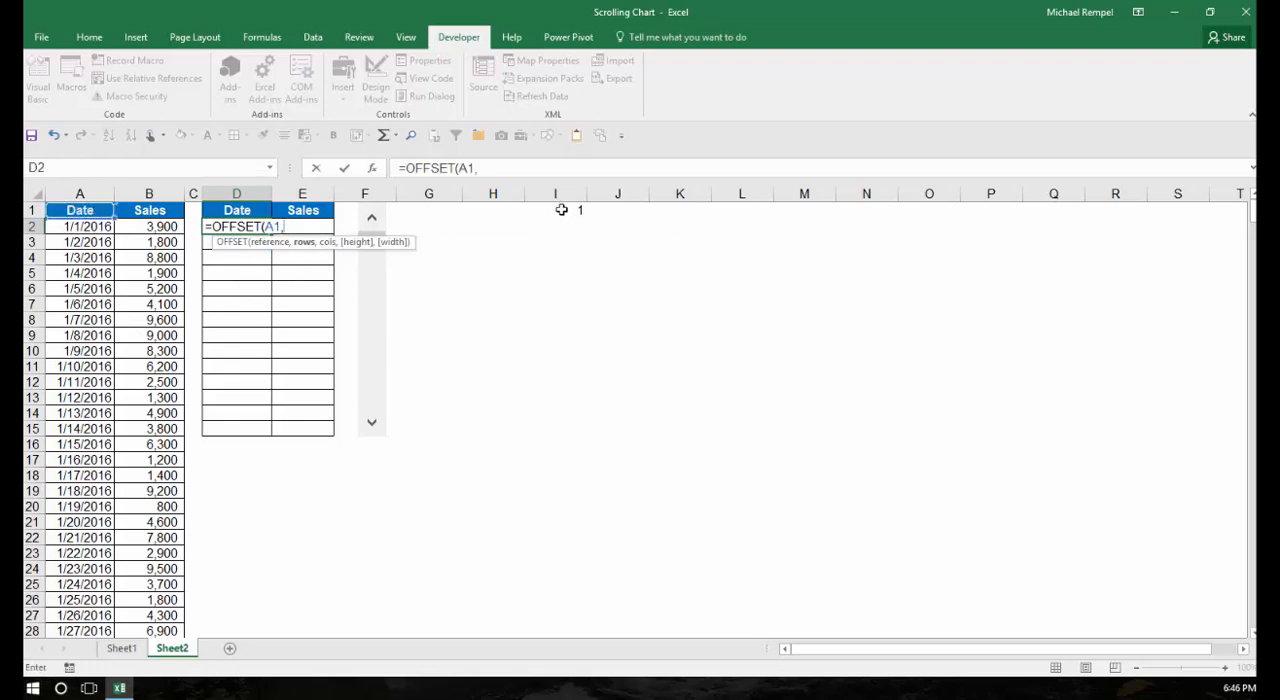
{"action": "left_click", "coordinate": [555, 210]}
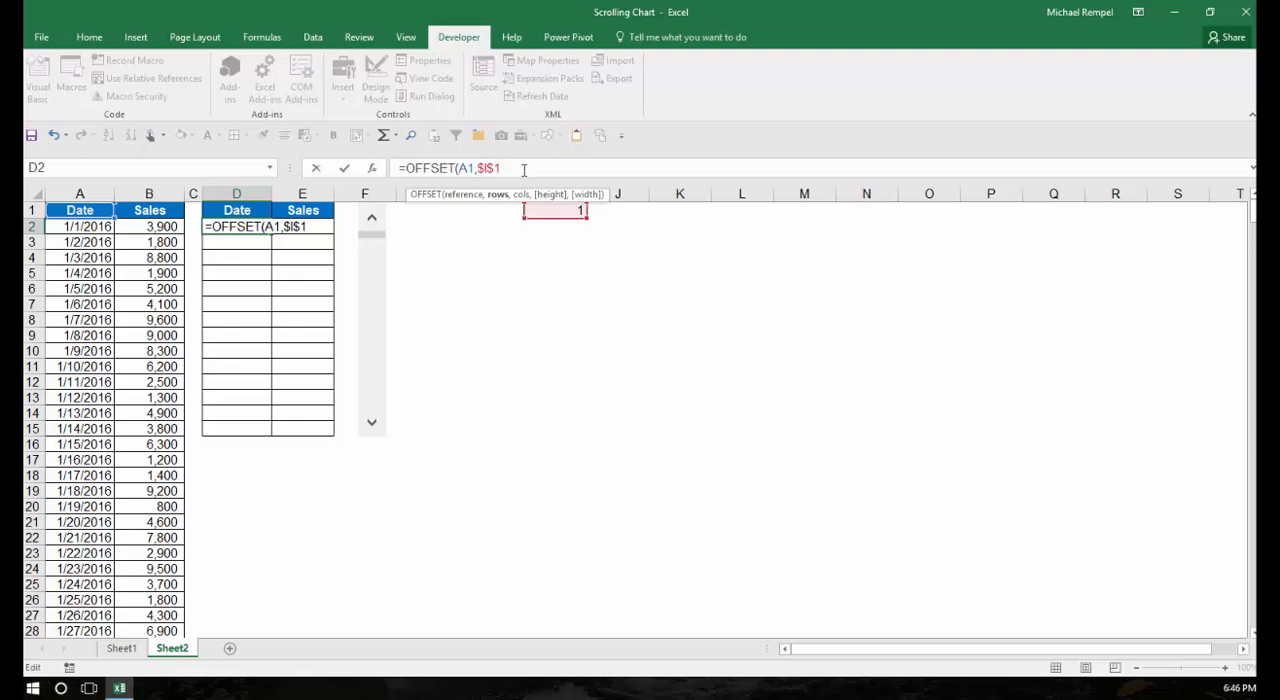
{"action": "type", "text": ",0)"}
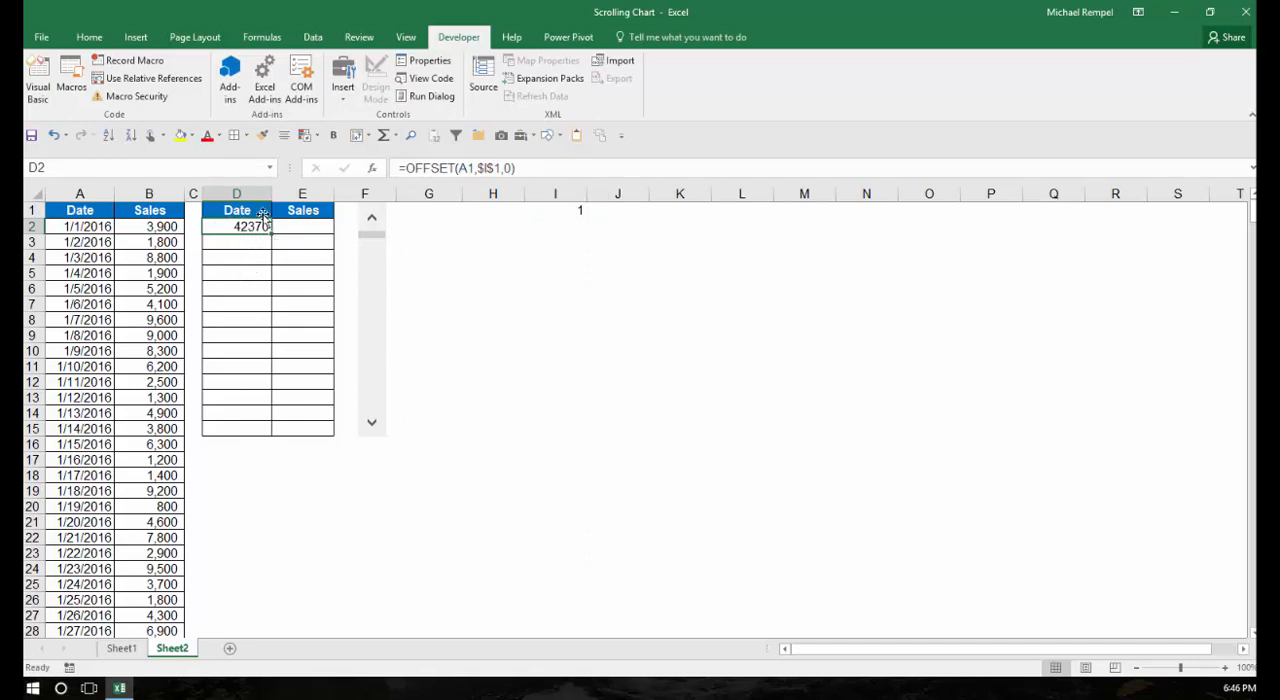
{"action": "left_click", "coordinate": [88, 37]}
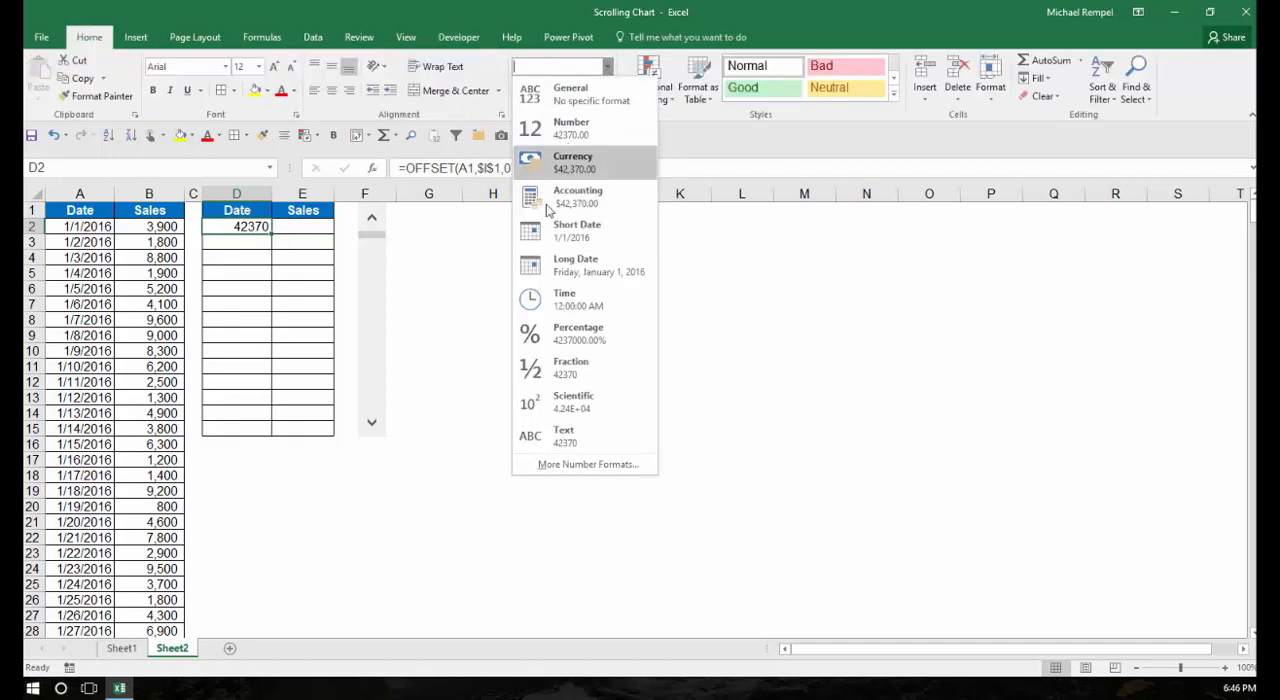
{"action": "left_click", "coordinate": [577, 230]}
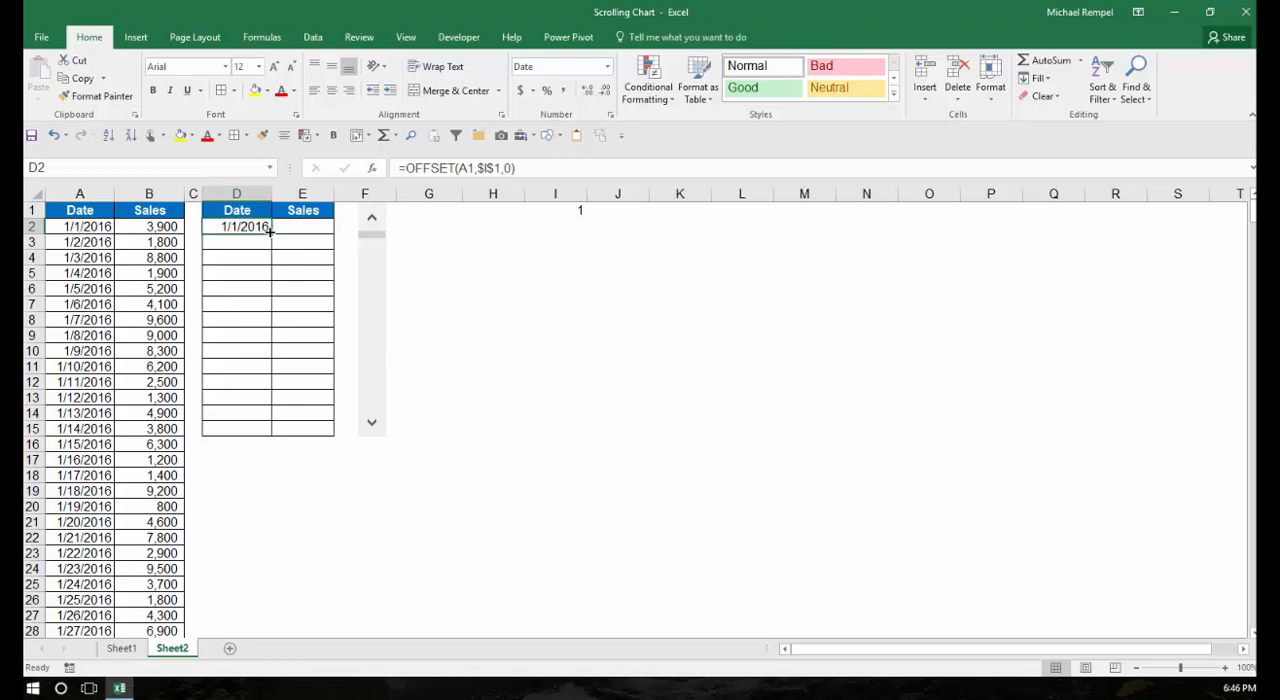
{"action": "left_click_drag", "start_coordinate": [270, 226], "coordinate": [265, 430]}
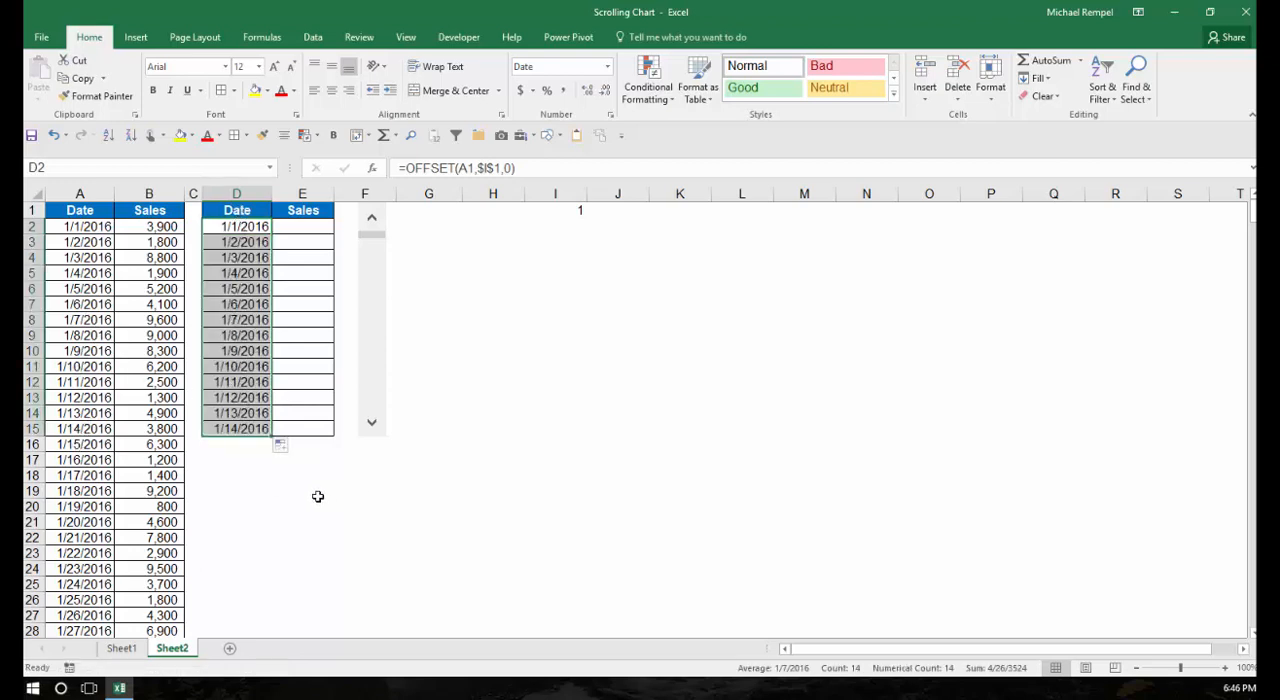
Enter the sales formula =OFFSET(B1,$I$1,0) in E2
{"action": "left_click", "coordinate": [302, 226]}
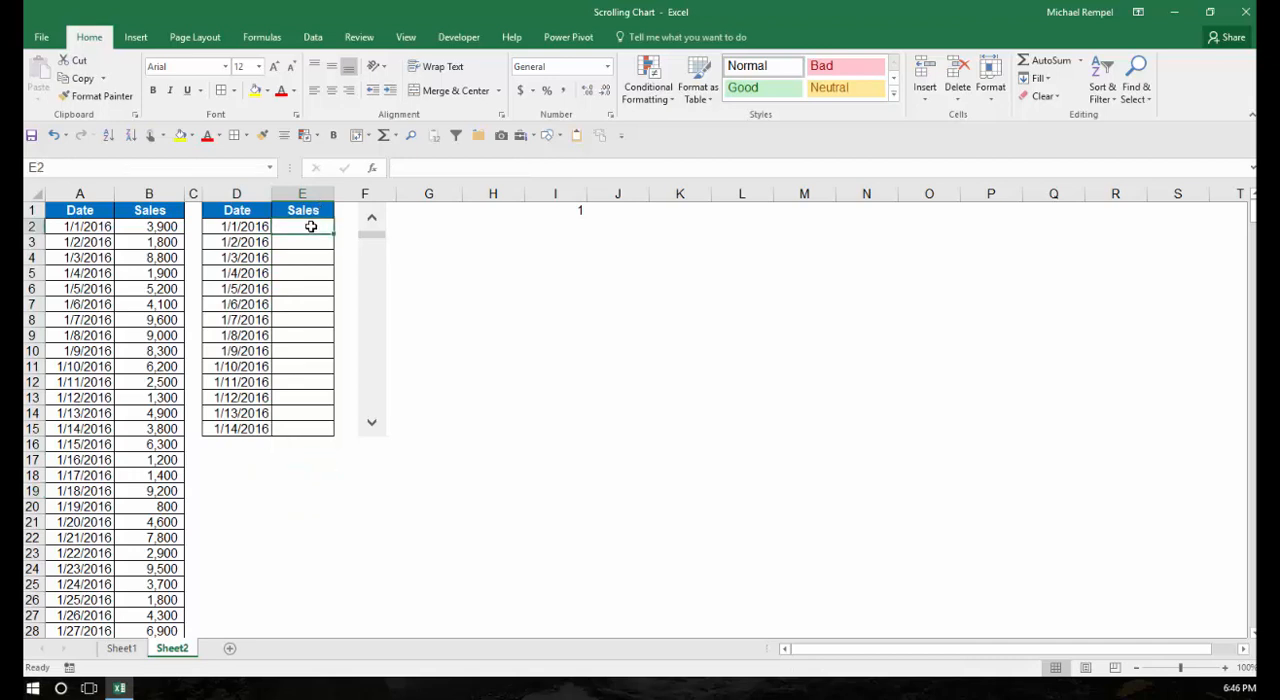
{"action": "type", "text": "=OFFSET("}
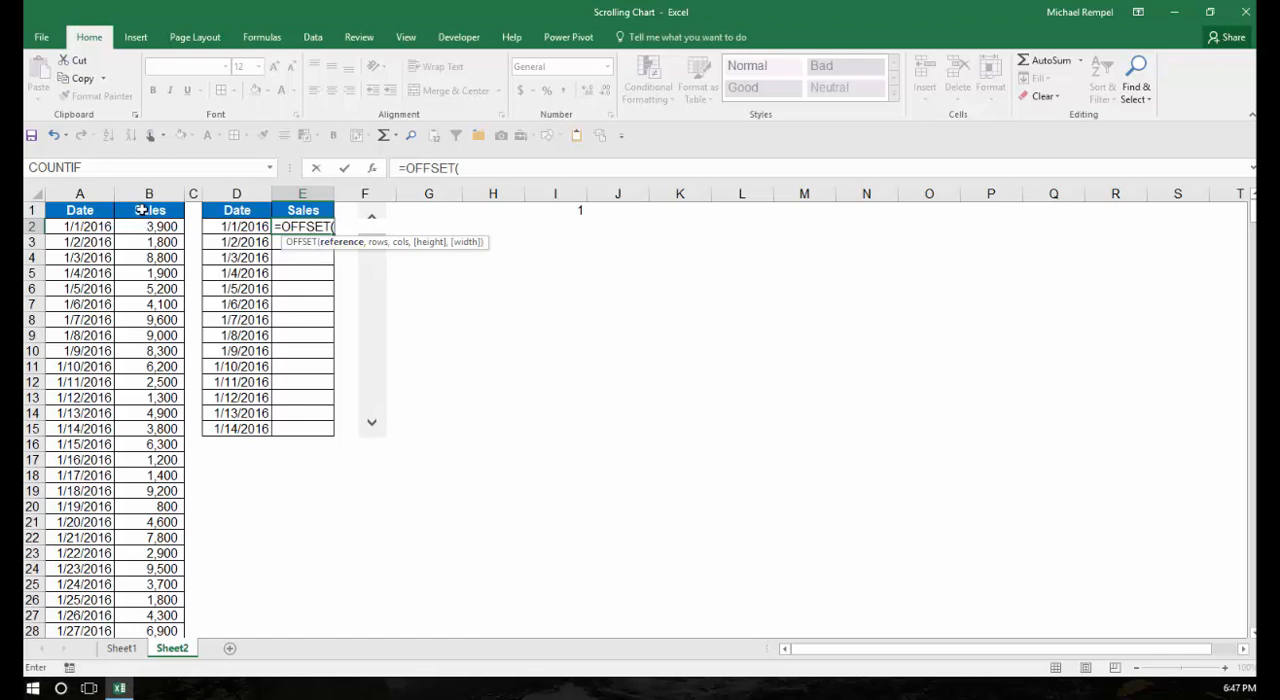
{"action": "left_click", "coordinate": [149, 210]}
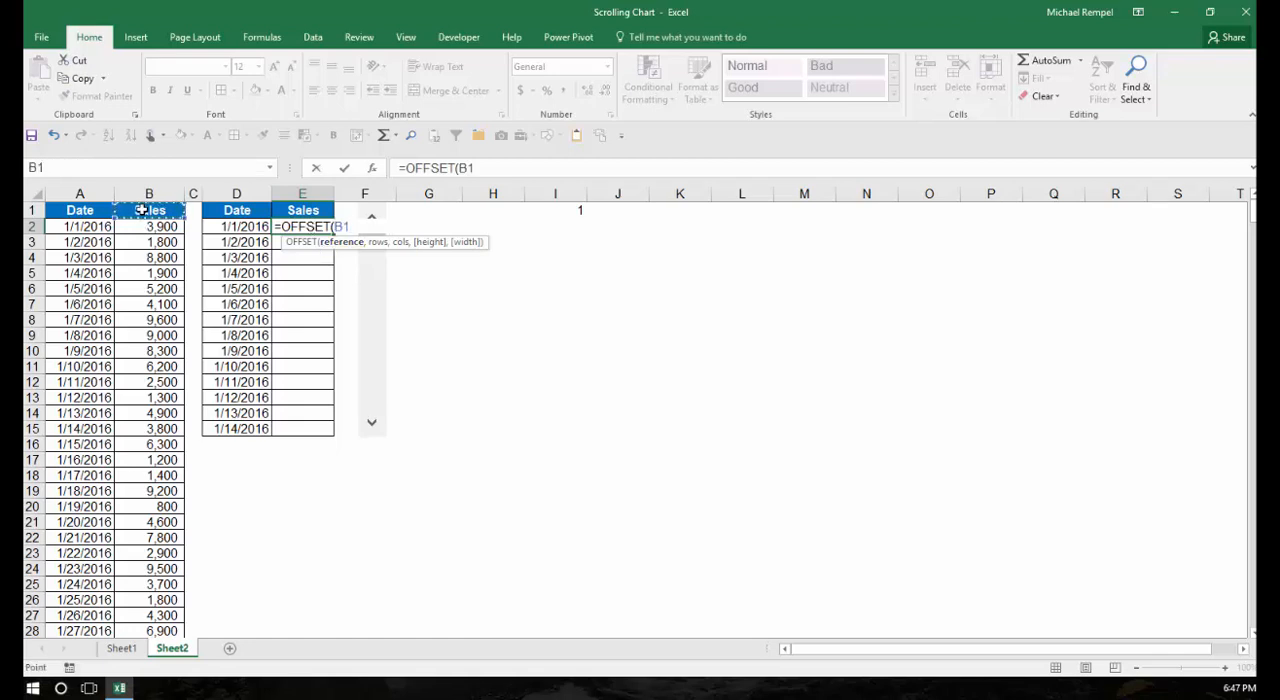
{"action": "type", "text": ","}
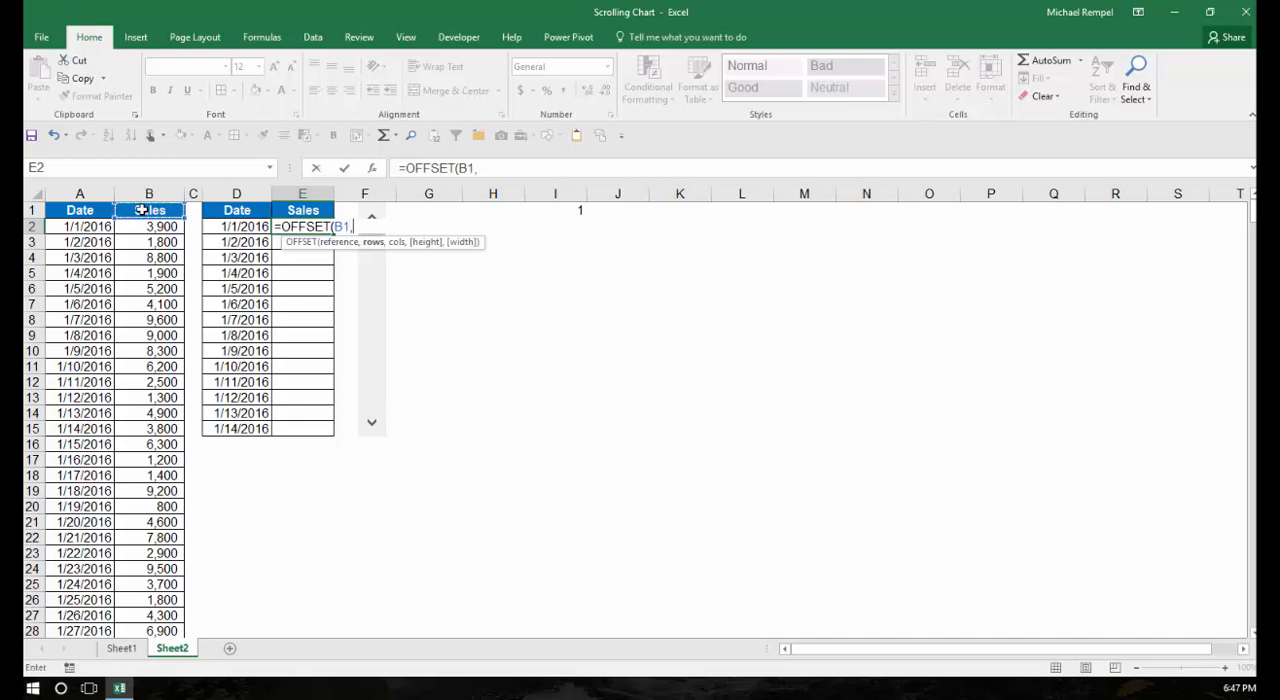
{"action": "mouse_move", "coordinate": [557, 213]}
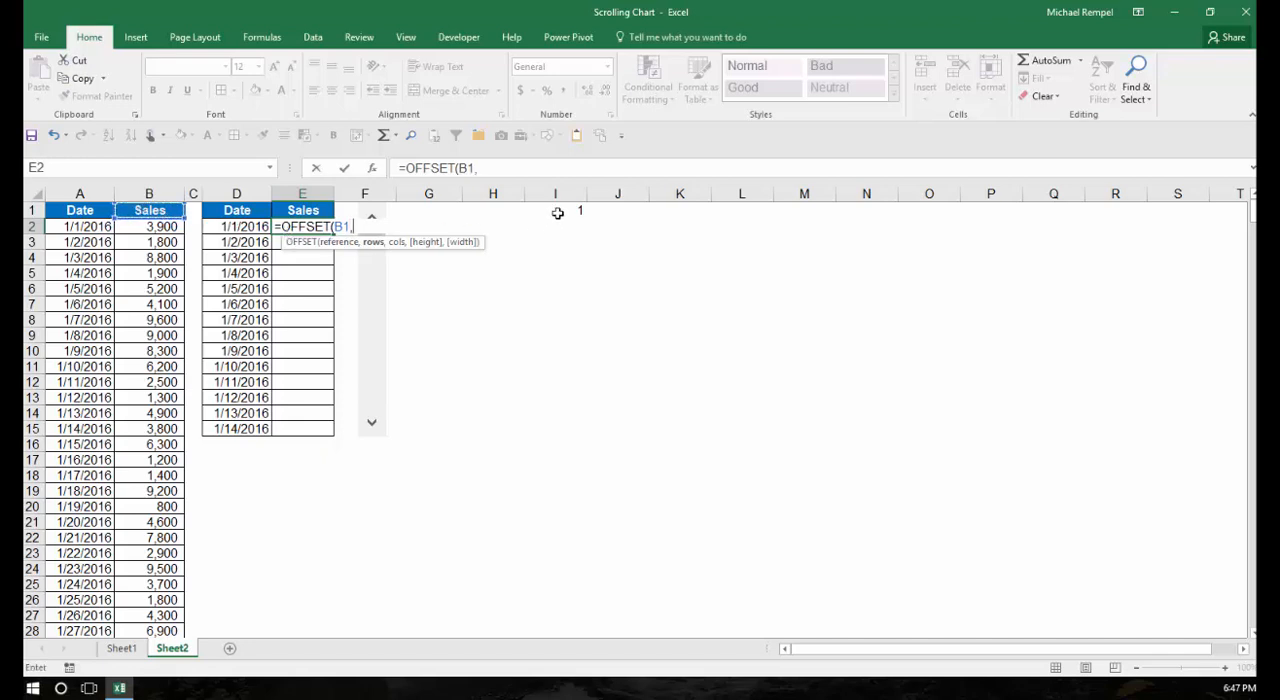
{"action": "left_click", "coordinate": [555, 210]}
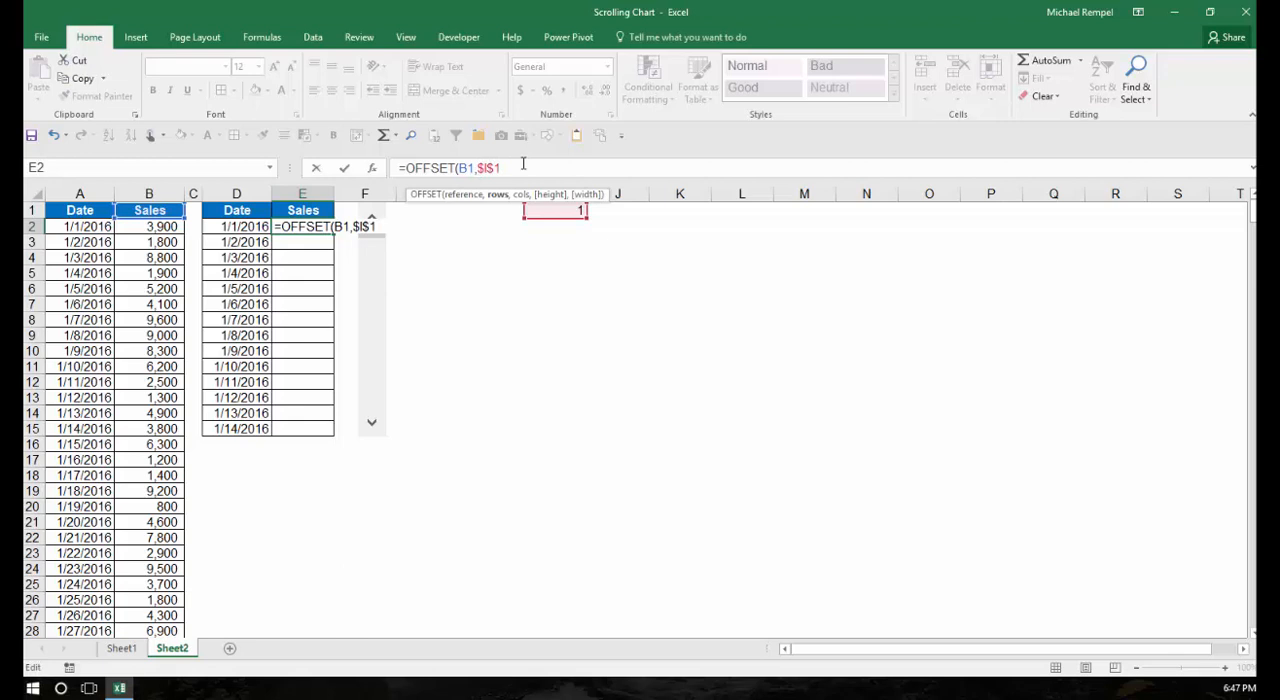
{"action": "type", "text": ",0)"}
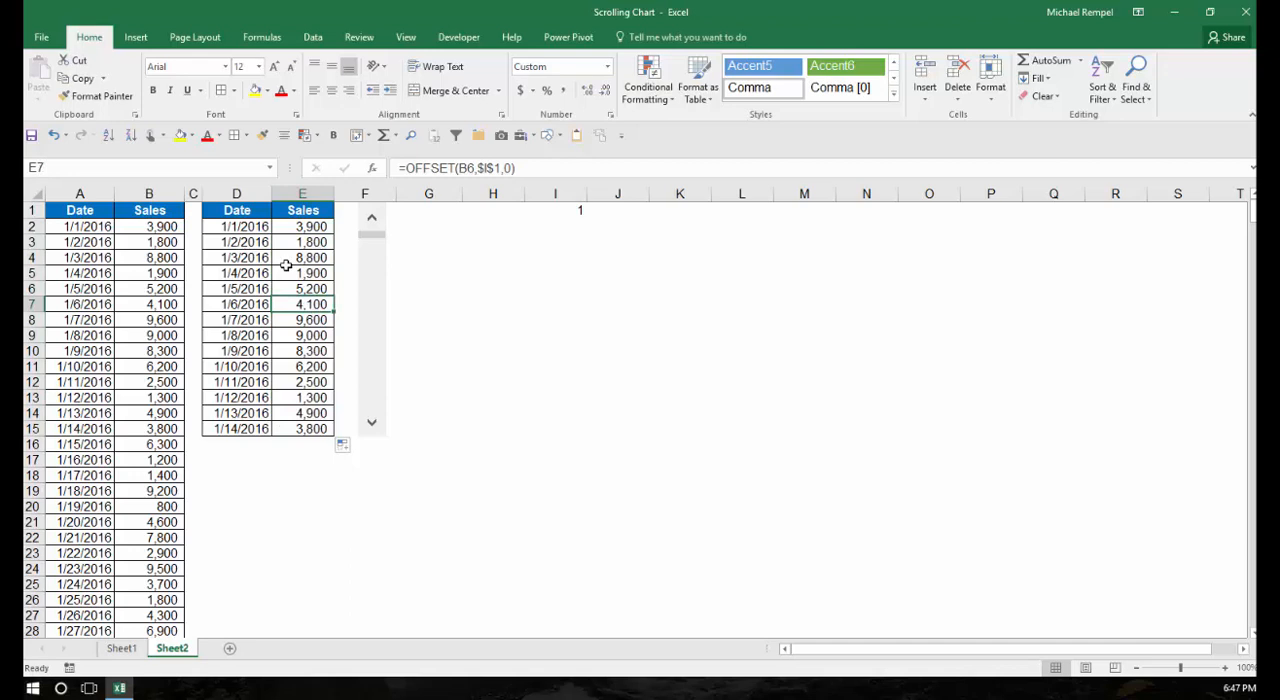
{"action": "mouse_move", "coordinate": [201, 419]}
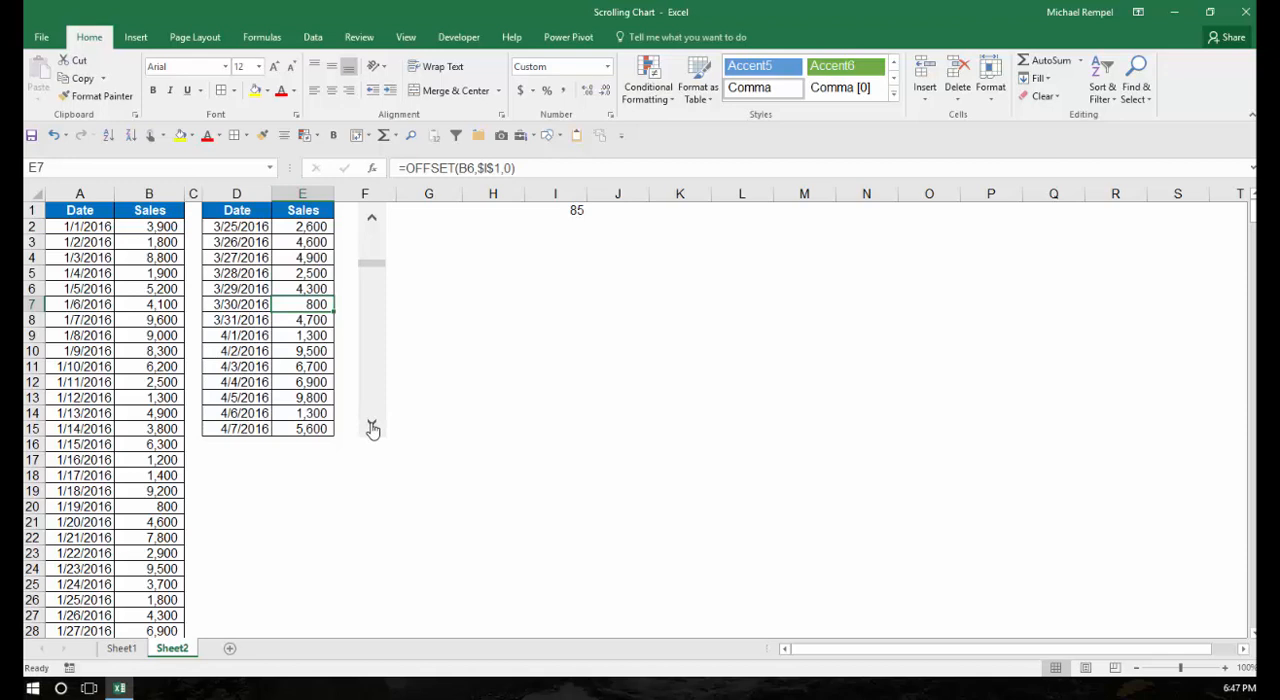
{"action": "mouse_move", "coordinate": [378, 252]}
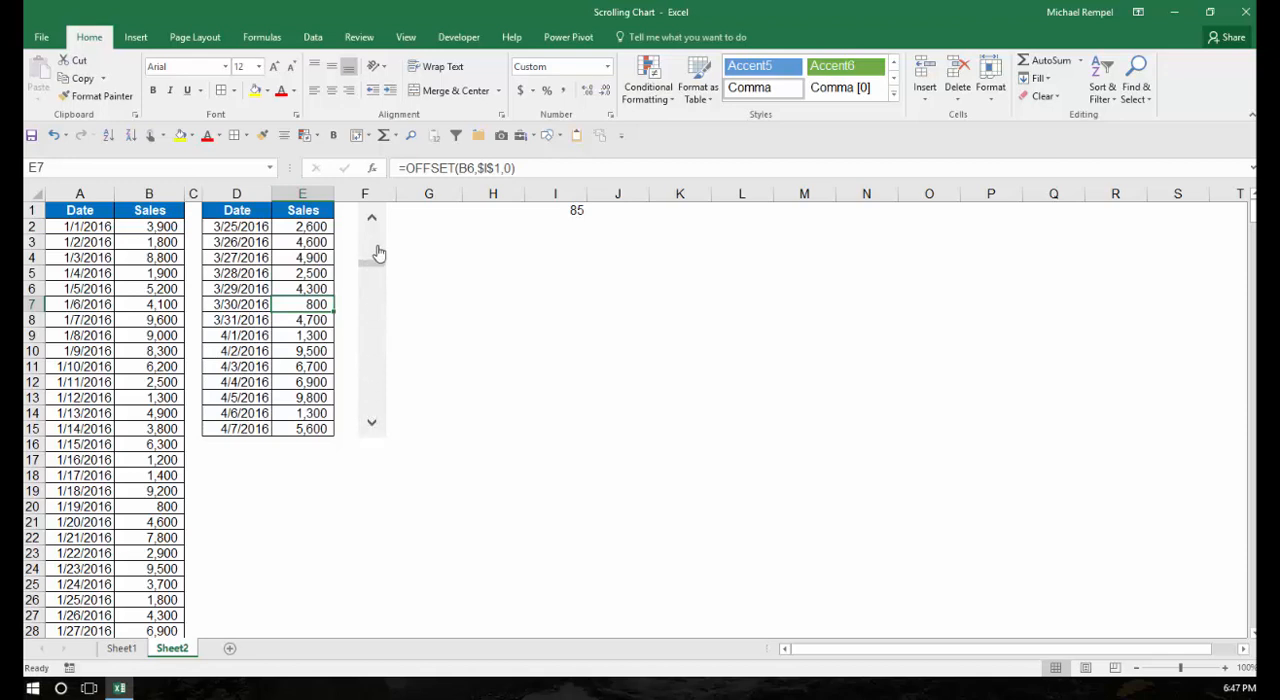
{"action": "mouse_move", "coordinate": [371, 275]}
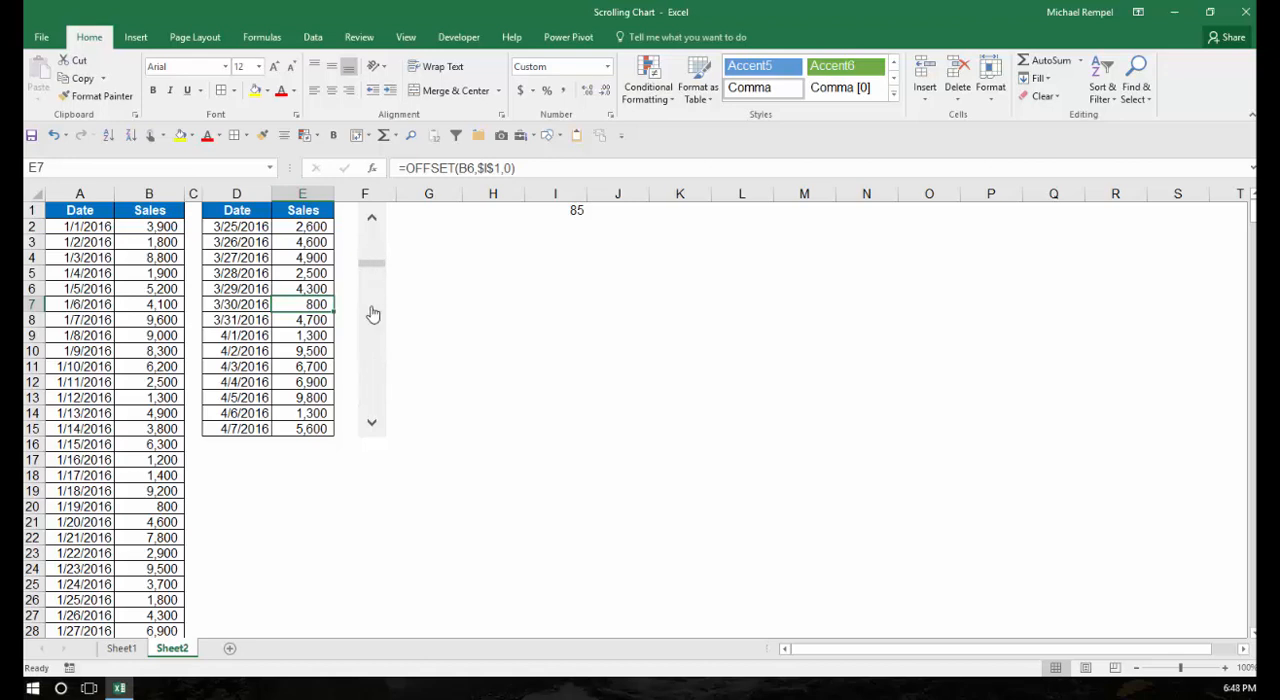
{"action": "mouse_move", "coordinate": [370, 267]}
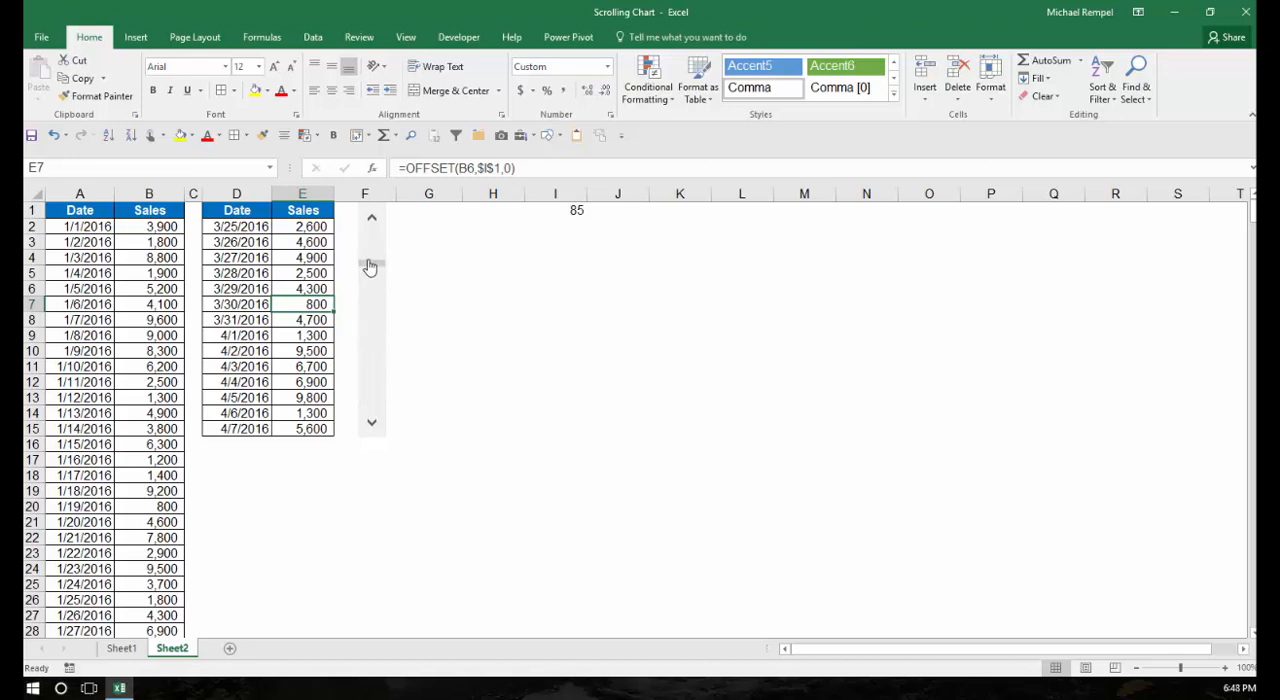
{"action": "mouse_move", "coordinate": [375, 252]}
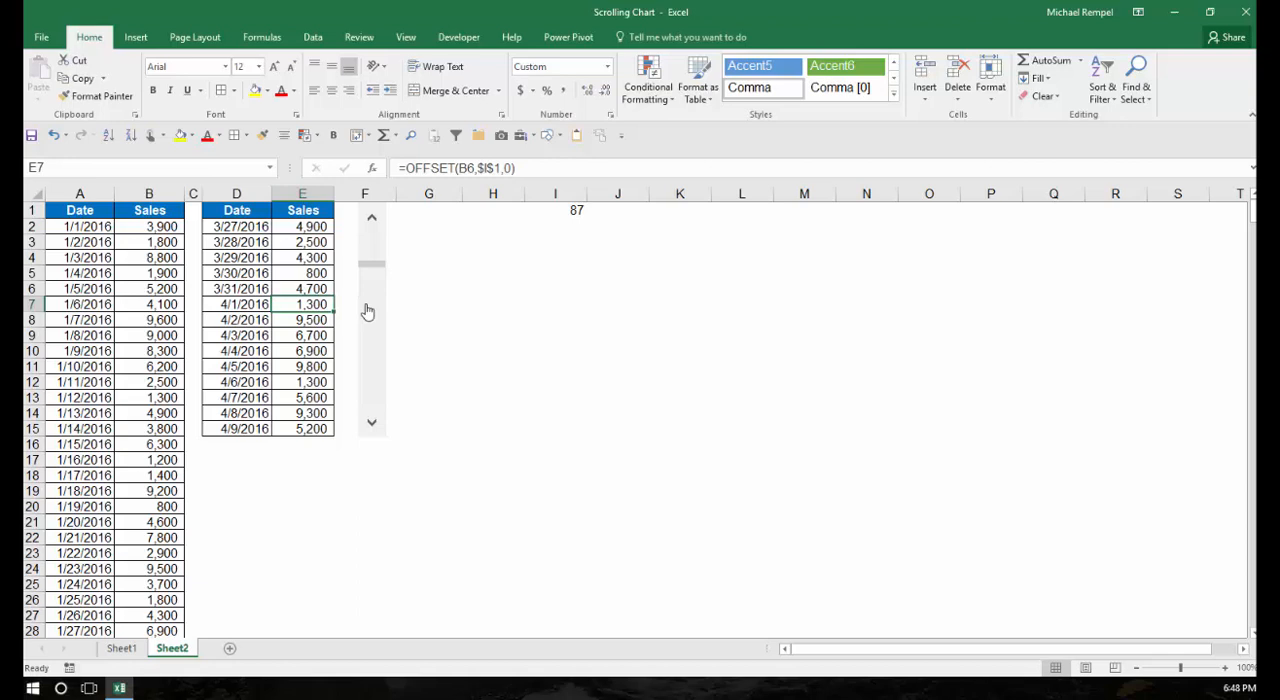
{"action": "mouse_move", "coordinate": [407, 327]}
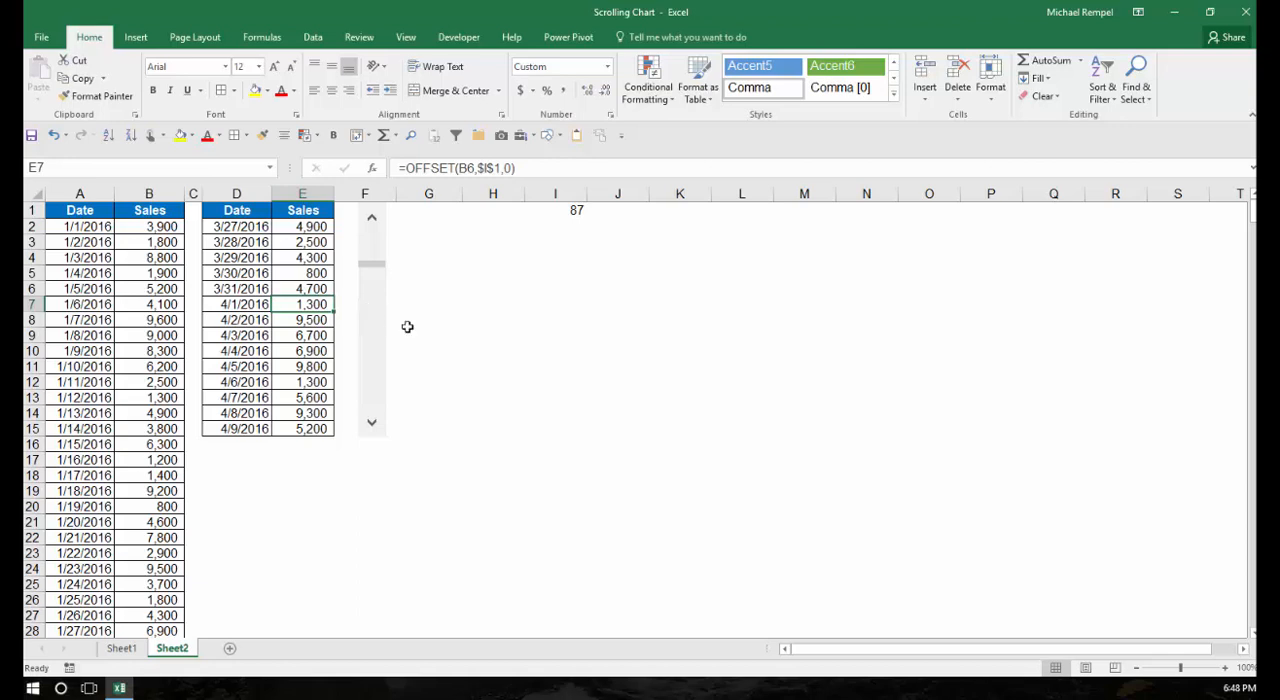
{"action": "mouse_move", "coordinate": [375, 260]}
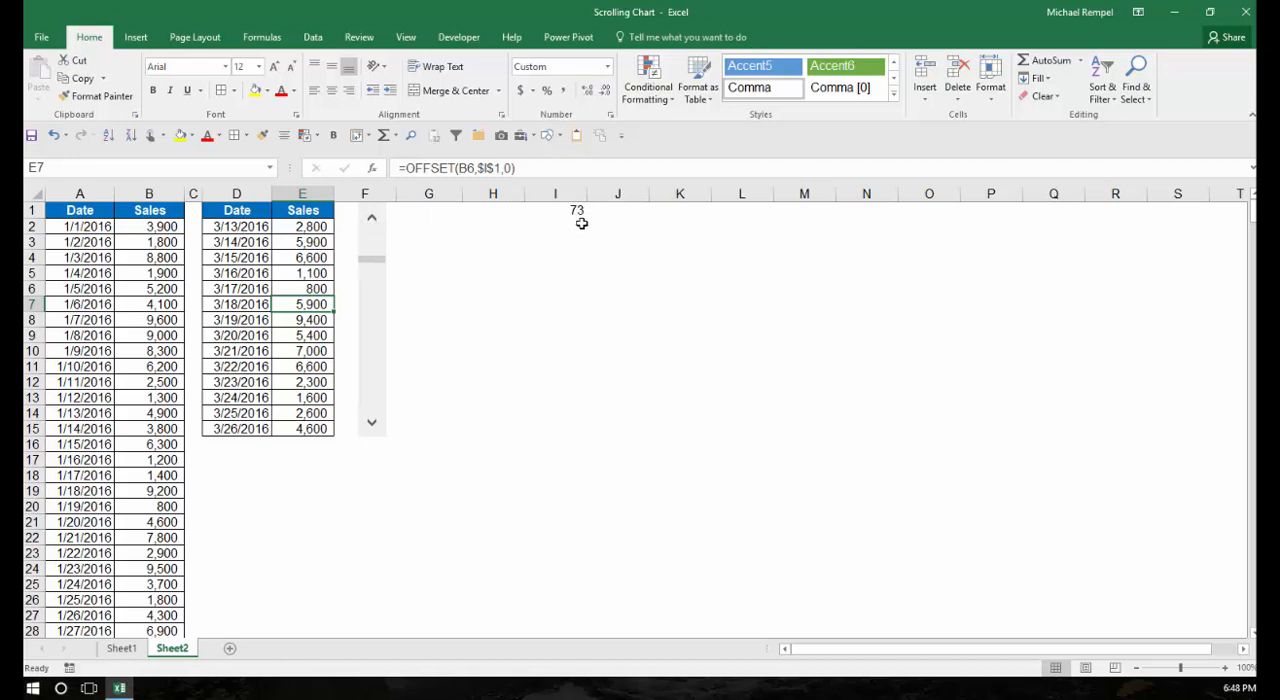
Check that I1 reads 73 and D2's OFFSET formula shows 3/13/2016
{"action": "left_click", "coordinate": [555, 210]}
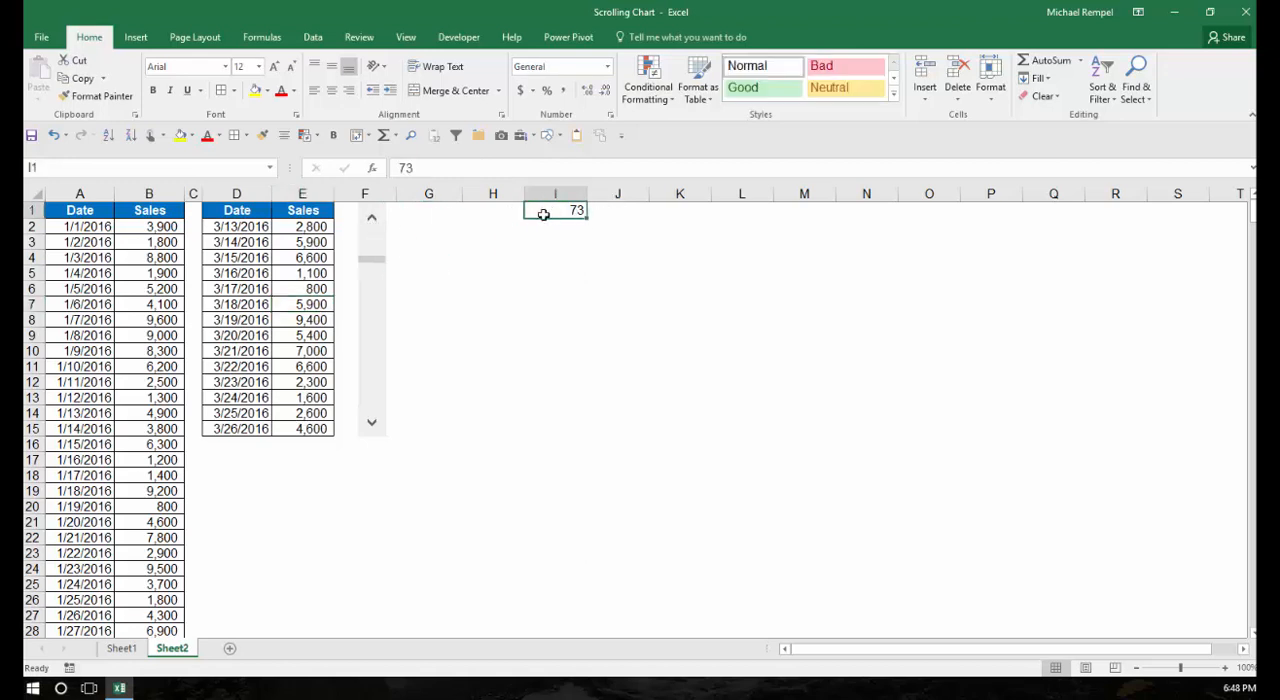
{"action": "mouse_move", "coordinate": [503, 249]}
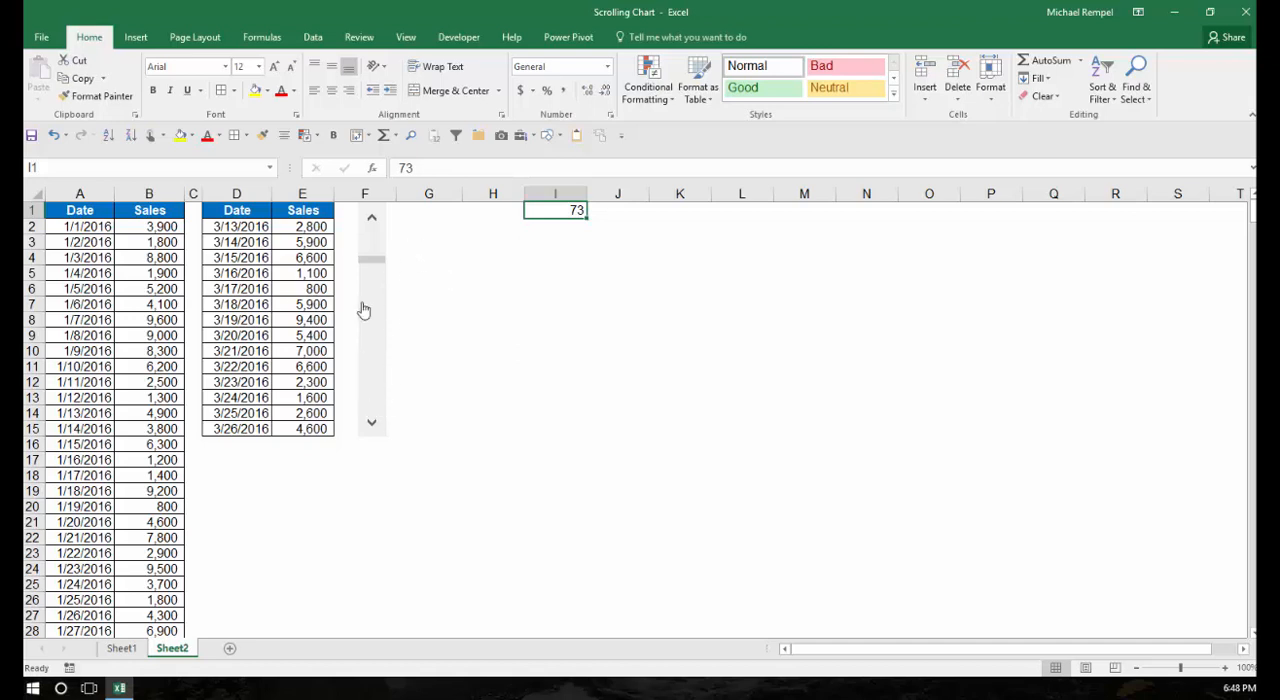
{"action": "mouse_move", "coordinate": [569, 224]}
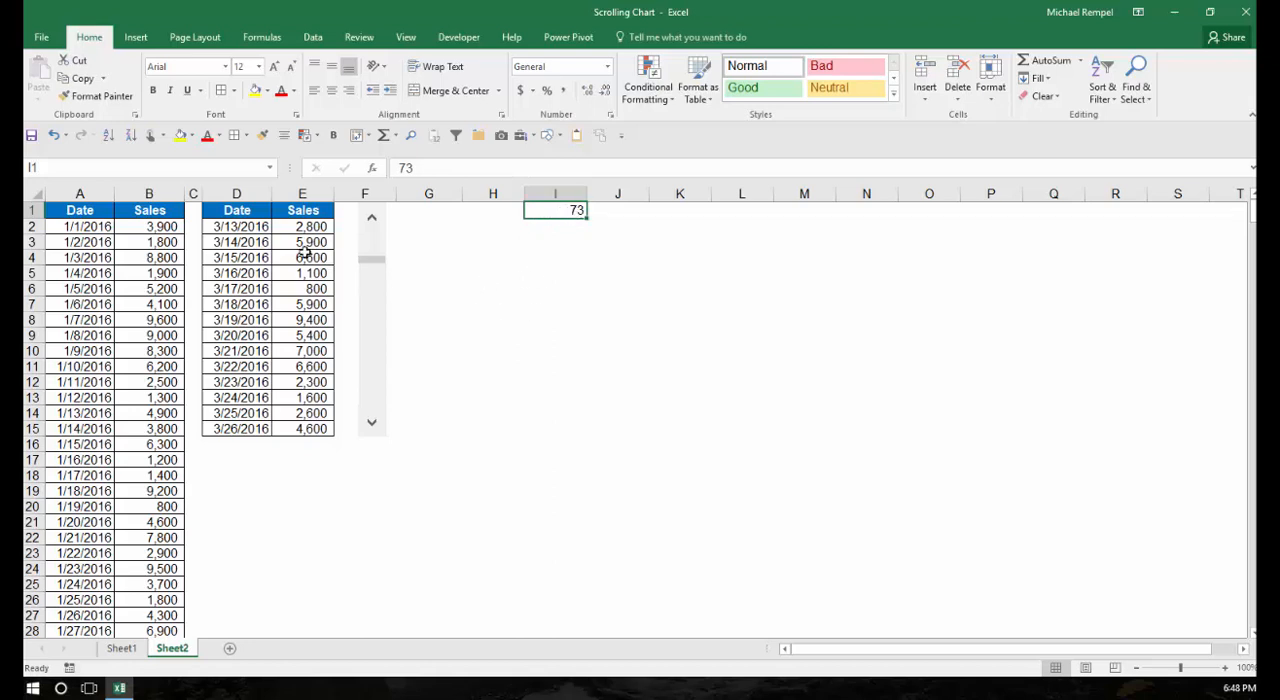
{"action": "left_click", "coordinate": [237, 226]}
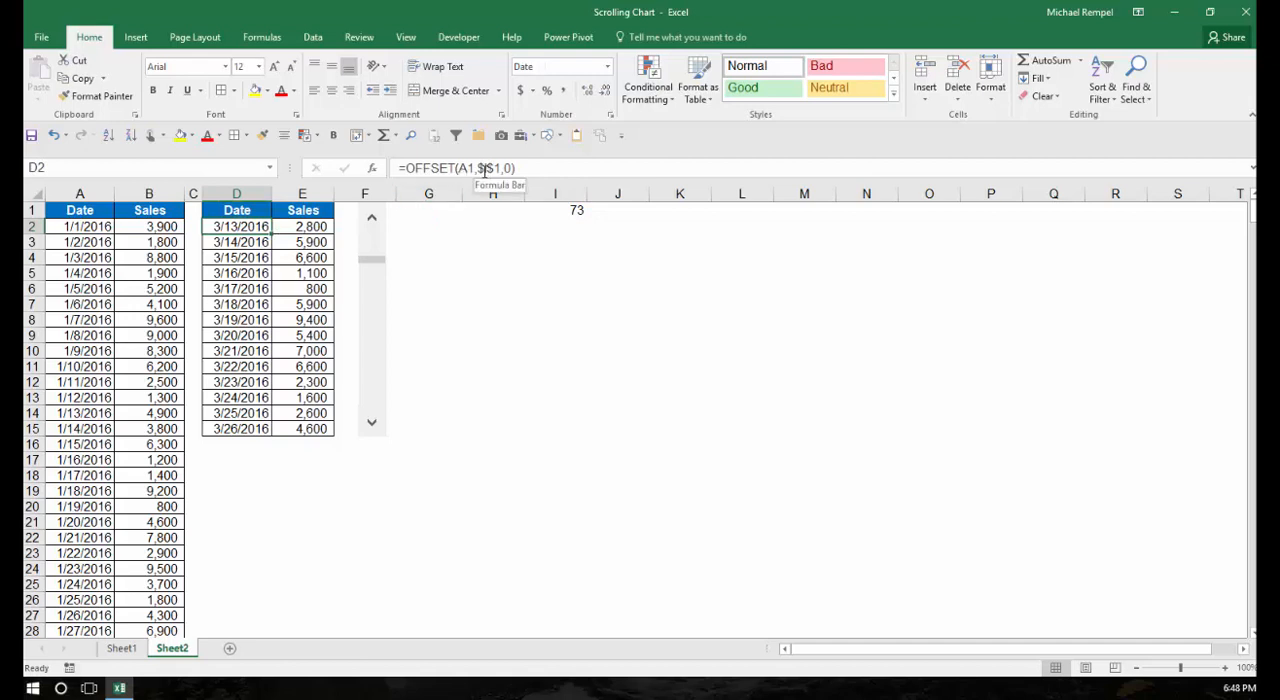
{"action": "left_click", "coordinate": [492, 288]}
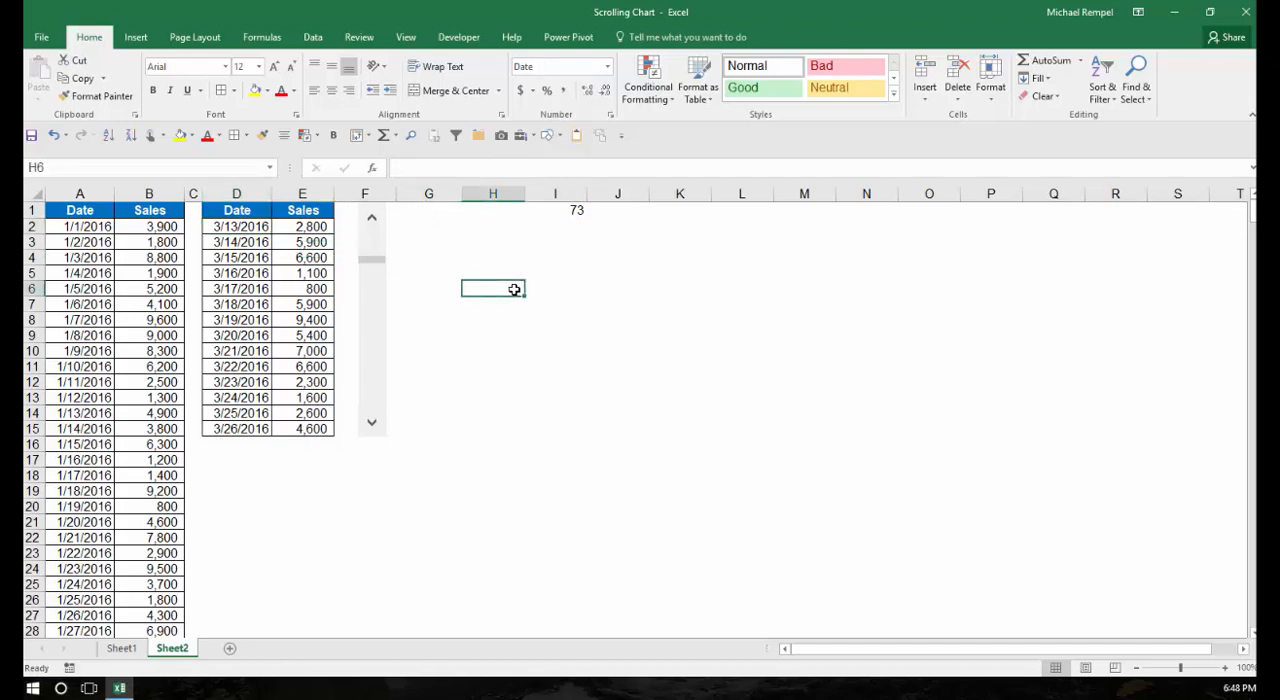
{"action": "type", "text": "=o"}
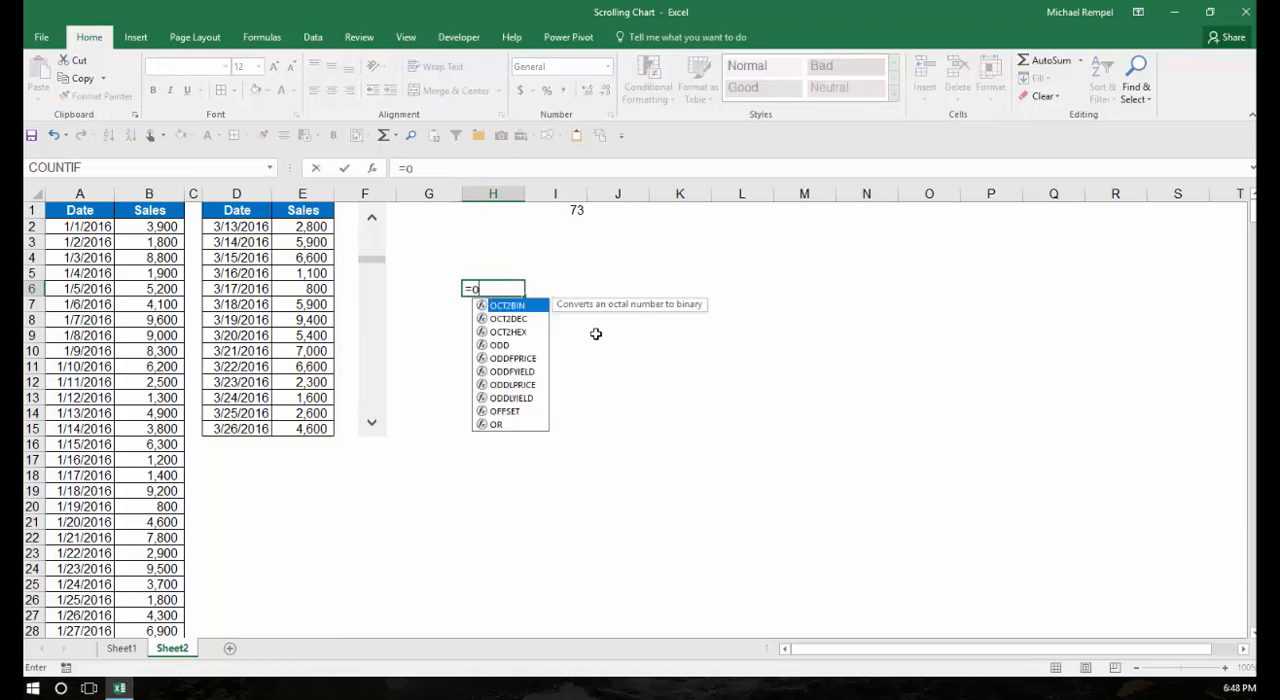
{"action": "type", "text": "ff"}
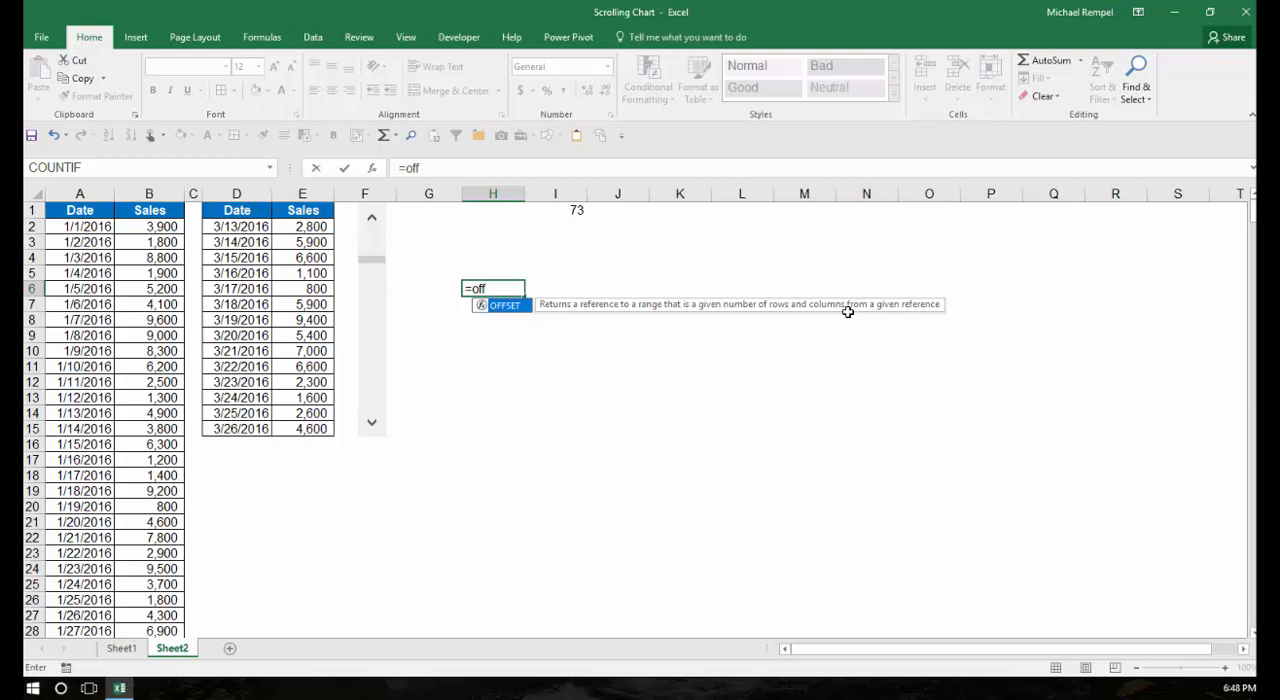
{"action": "mouse_move", "coordinate": [922, 321]}
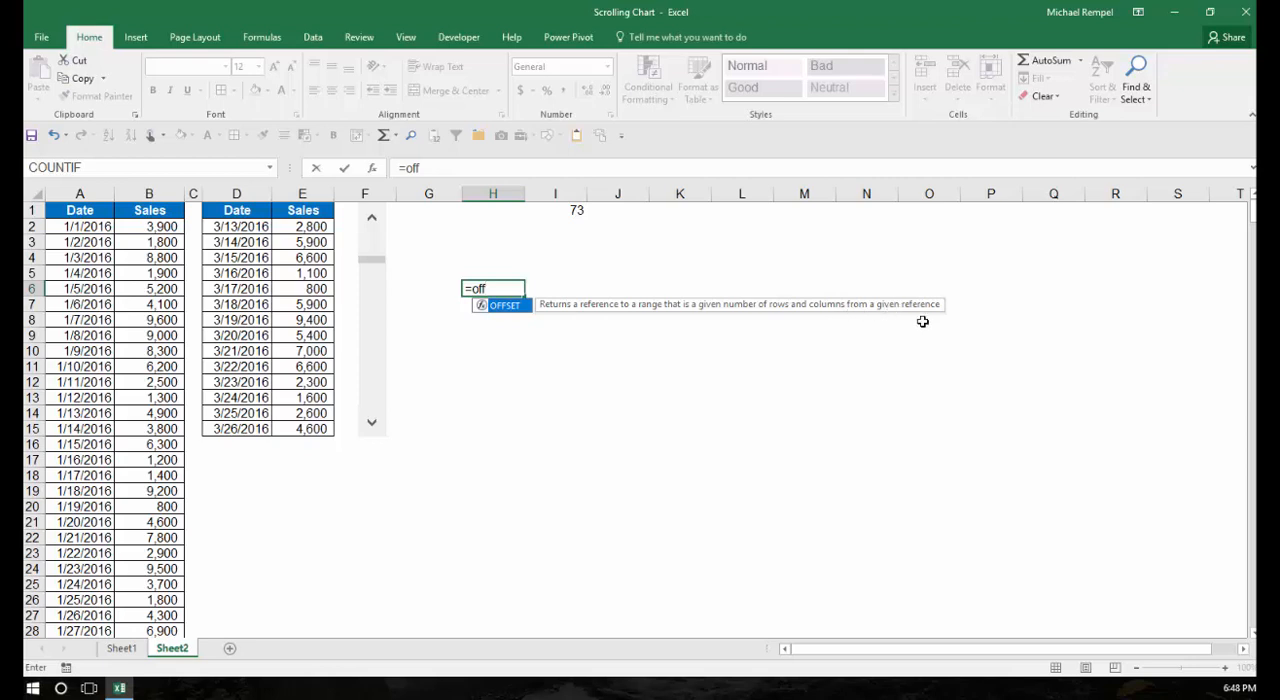
{"action": "type", "text": "OFFSET("}
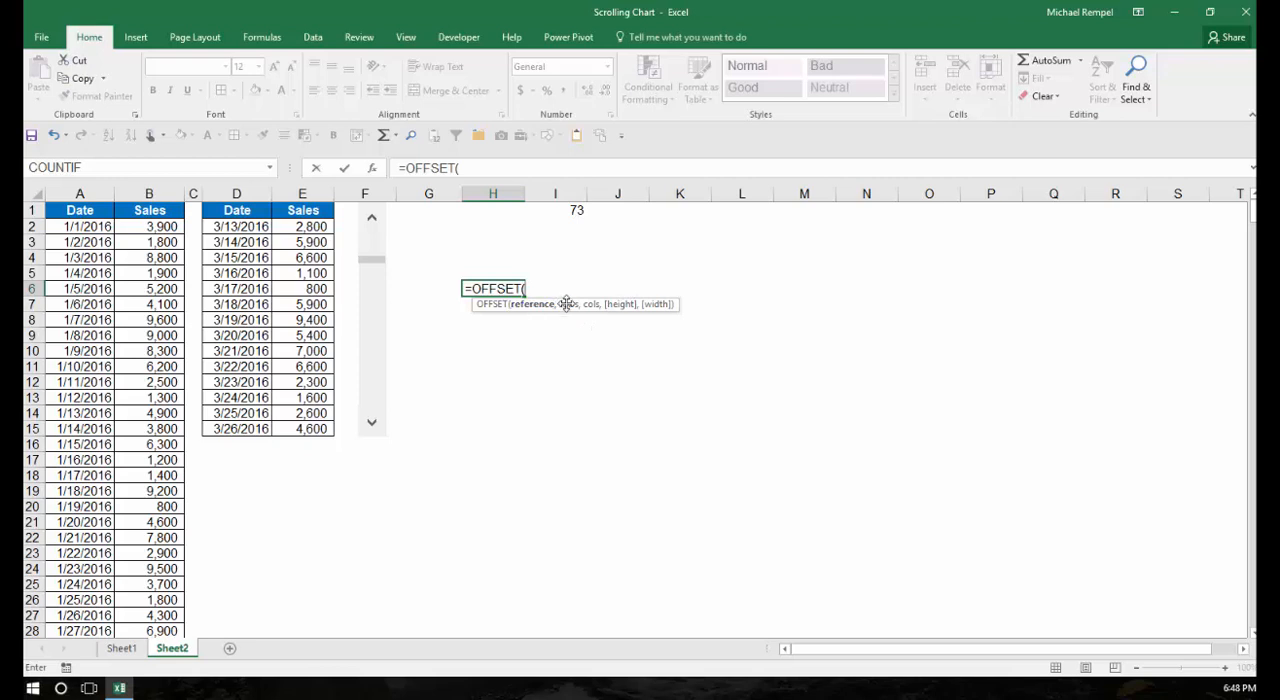
{"action": "mouse_move", "coordinate": [588, 325]}
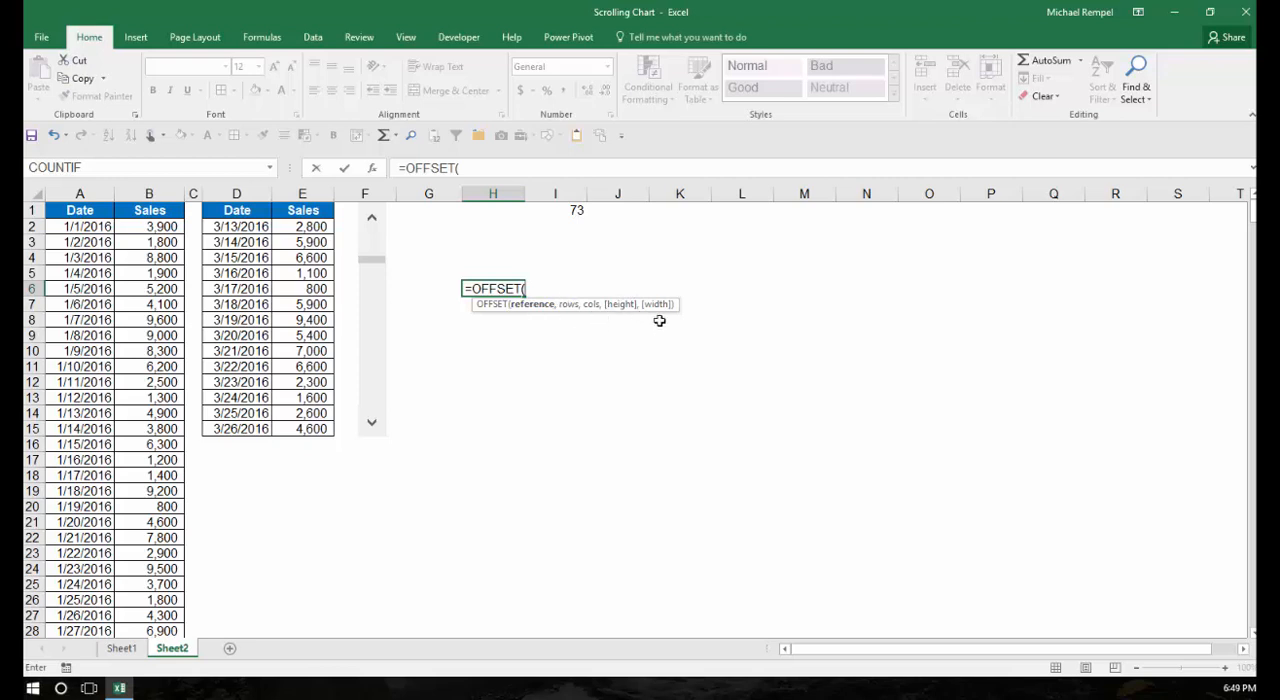
{"action": "mouse_move", "coordinate": [628, 323]}
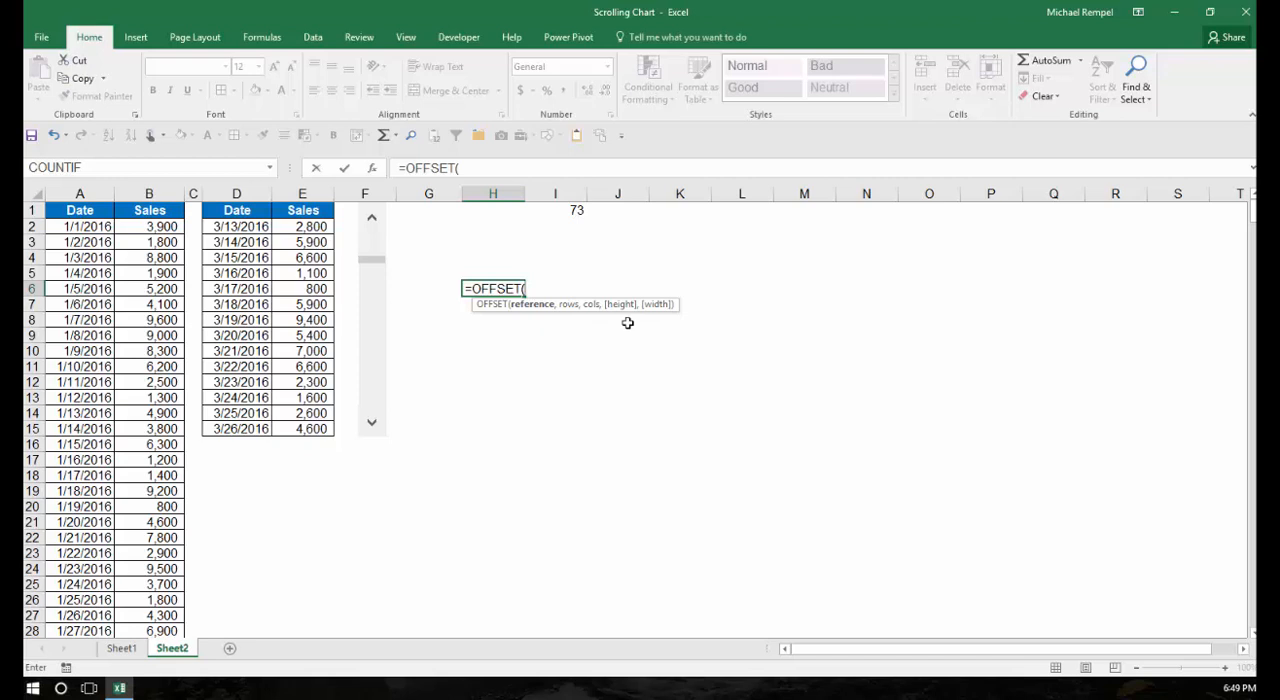
{"action": "key", "text": "Escape"}
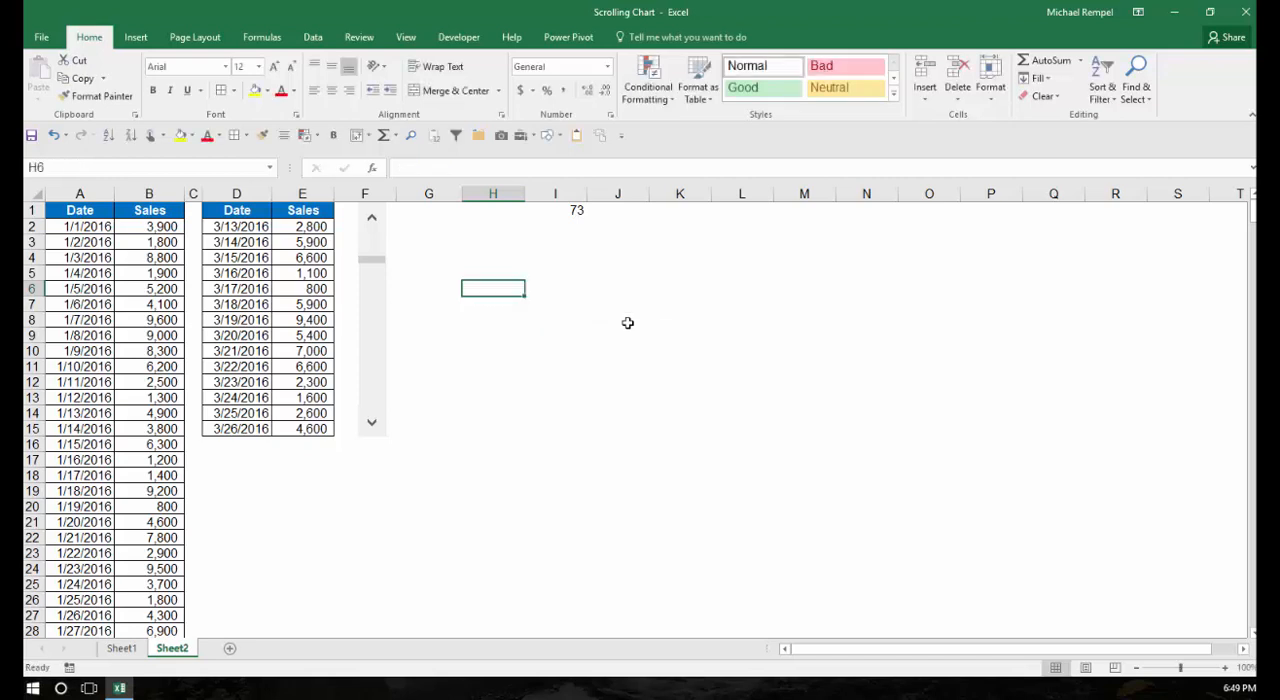
Review D2's OFFSET formula referencing A1 with the I1 row offset
{"action": "left_click", "coordinate": [237, 226]}
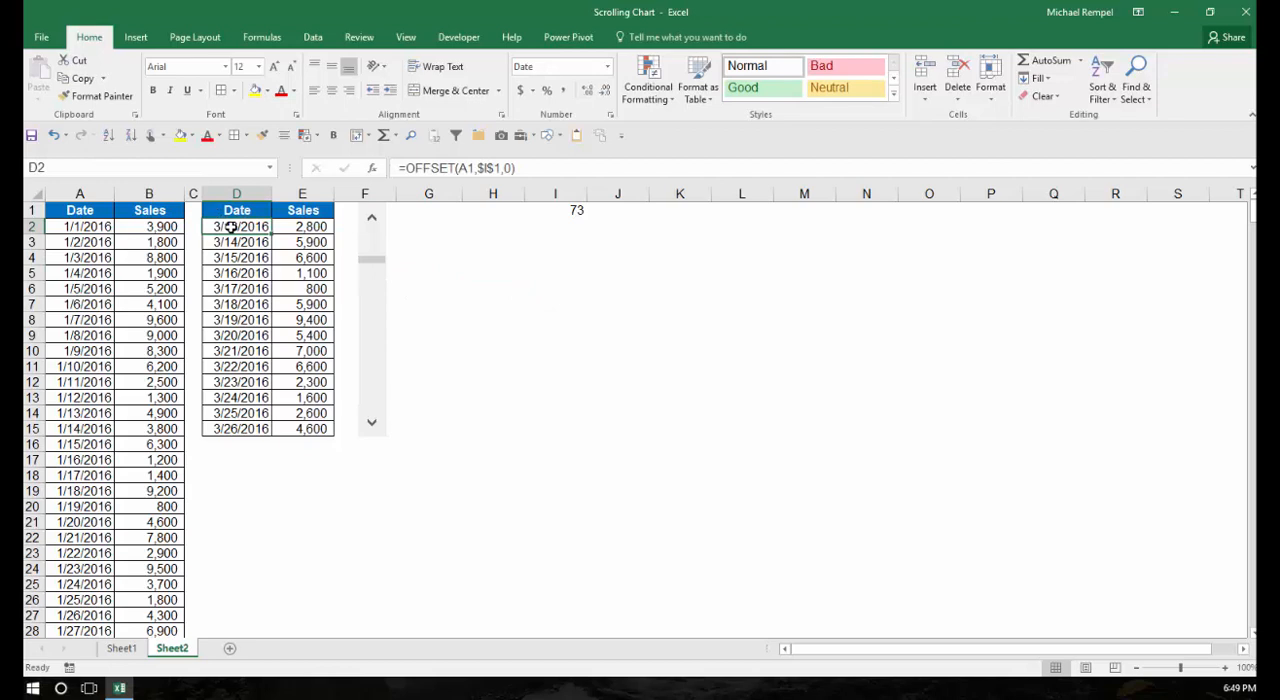
{"action": "mouse_move", "coordinate": [455, 168]}
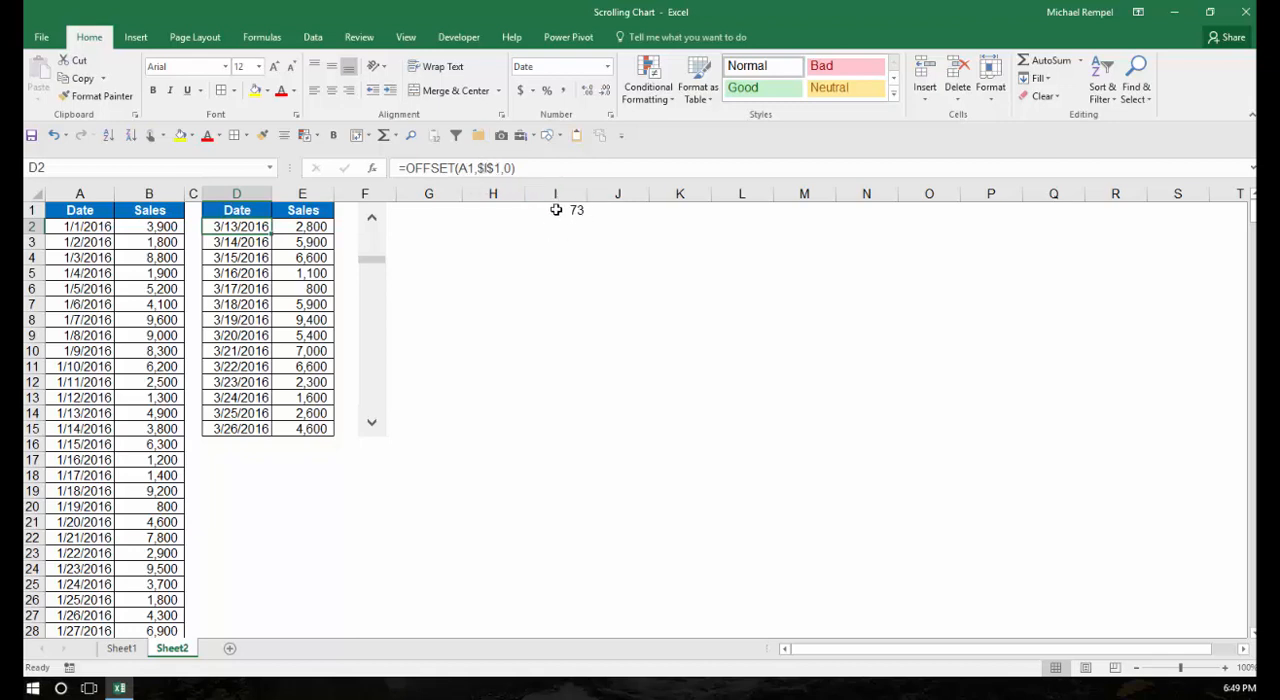
{"action": "mouse_move", "coordinate": [562, 211]}
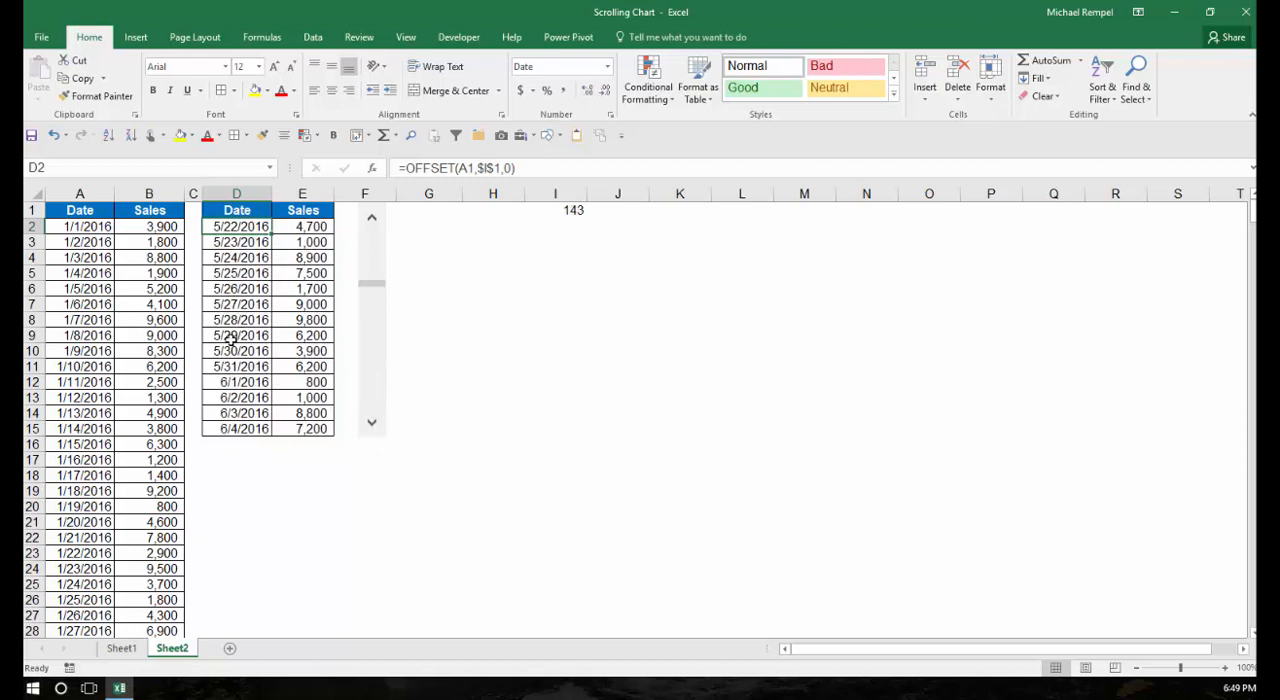
{"action": "mouse_move", "coordinate": [361, 398]}
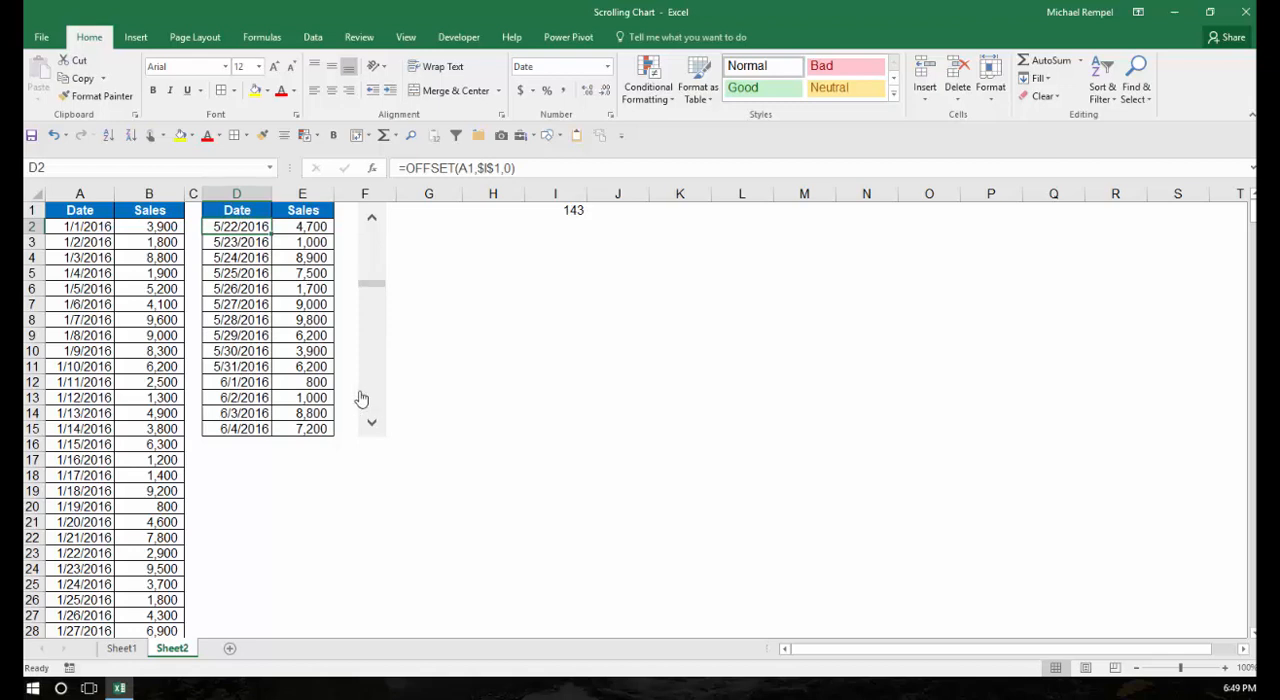
{"action": "mouse_move", "coordinate": [476, 398]}
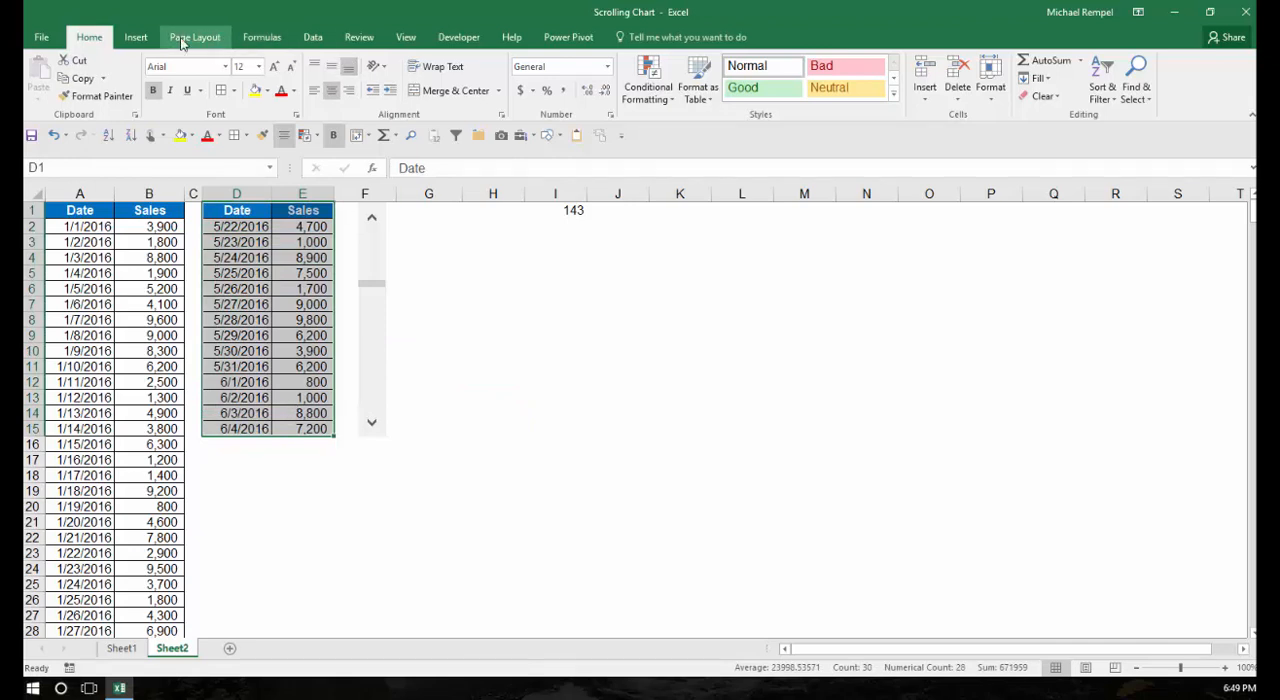
Insert a clustered column chart of the Date/Sales table, then deselect it
{"action": "left_click", "coordinate": [135, 37]}
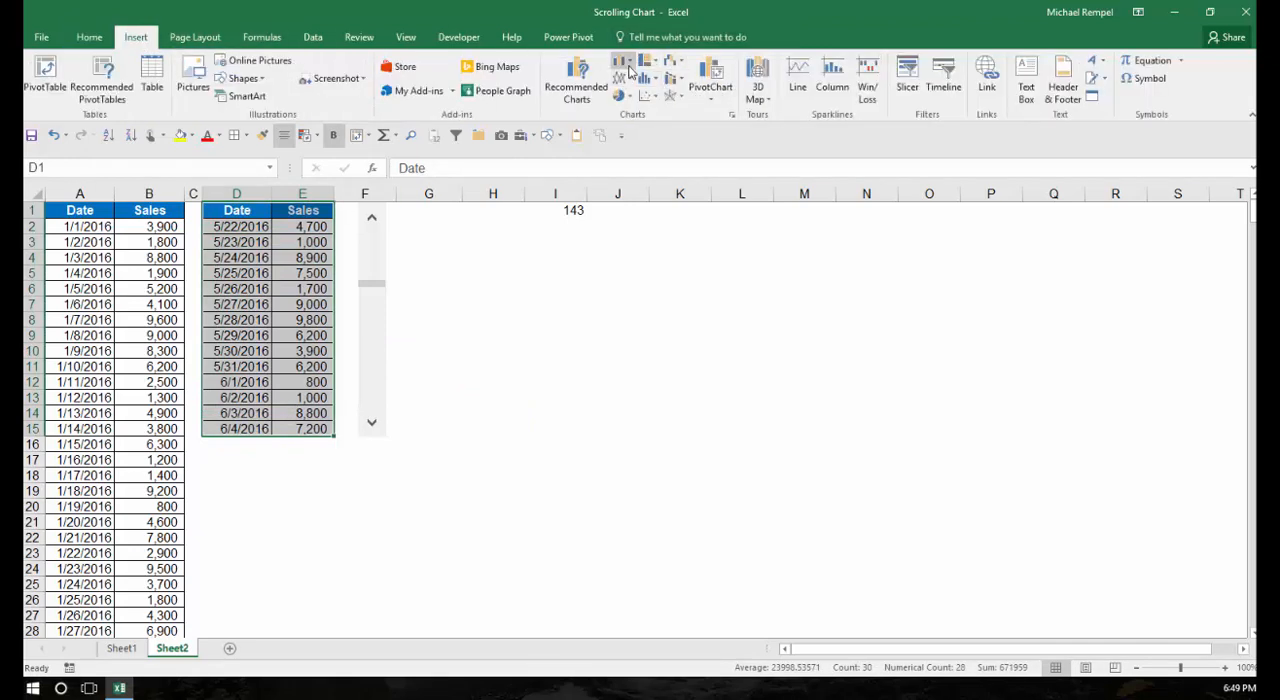
{"action": "left_click", "coordinate": [622, 67]}
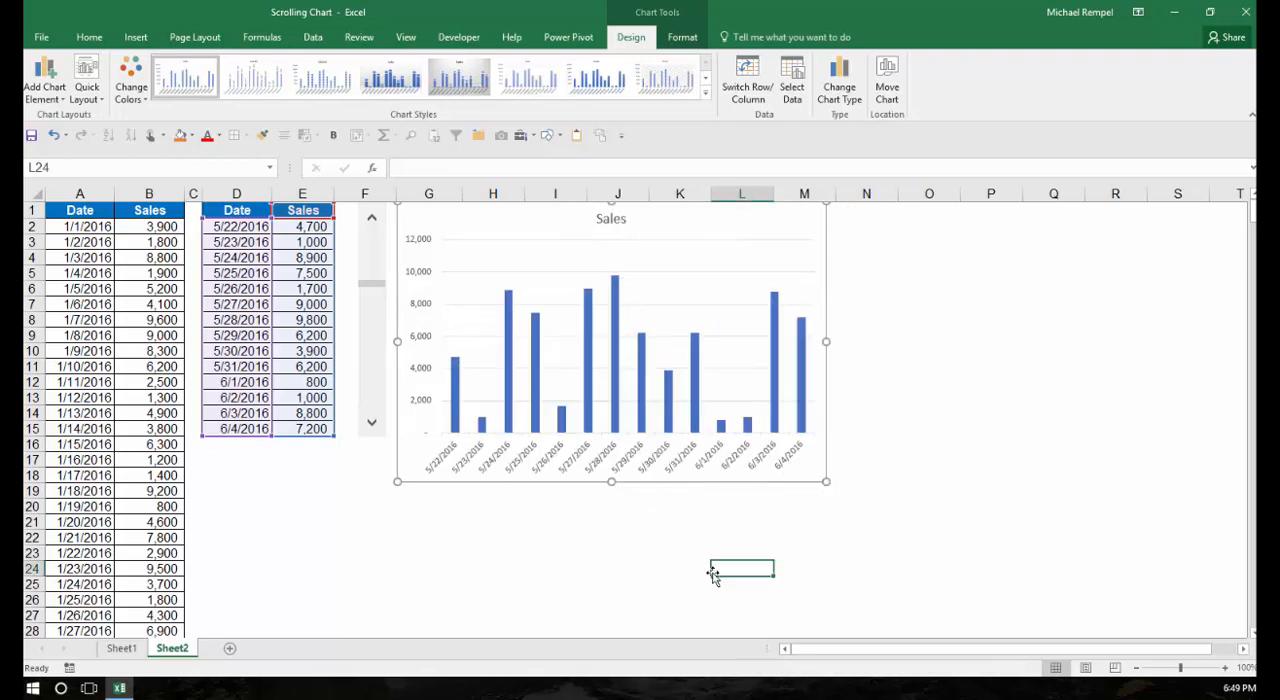
{"action": "left_click", "coordinate": [372, 423]}
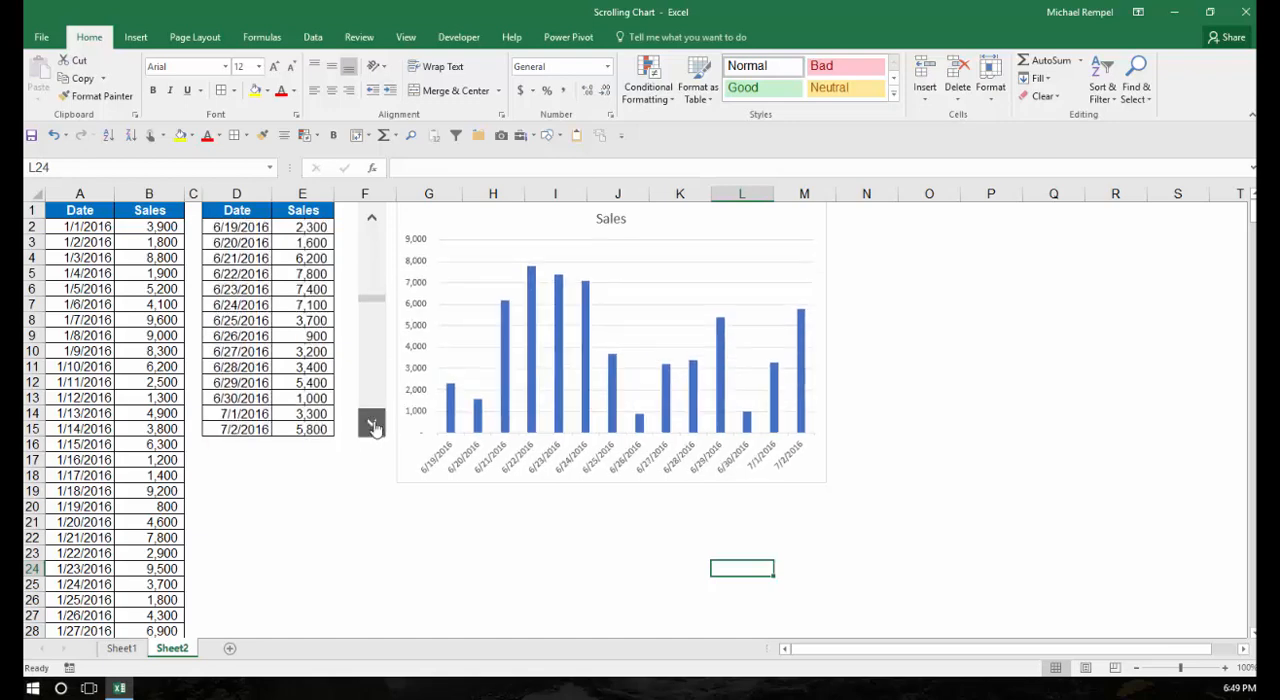
Advance the scroll bar twice so the table and chart reach 8/1–8/14/2016
{"action": "left_click", "coordinate": [372, 422]}
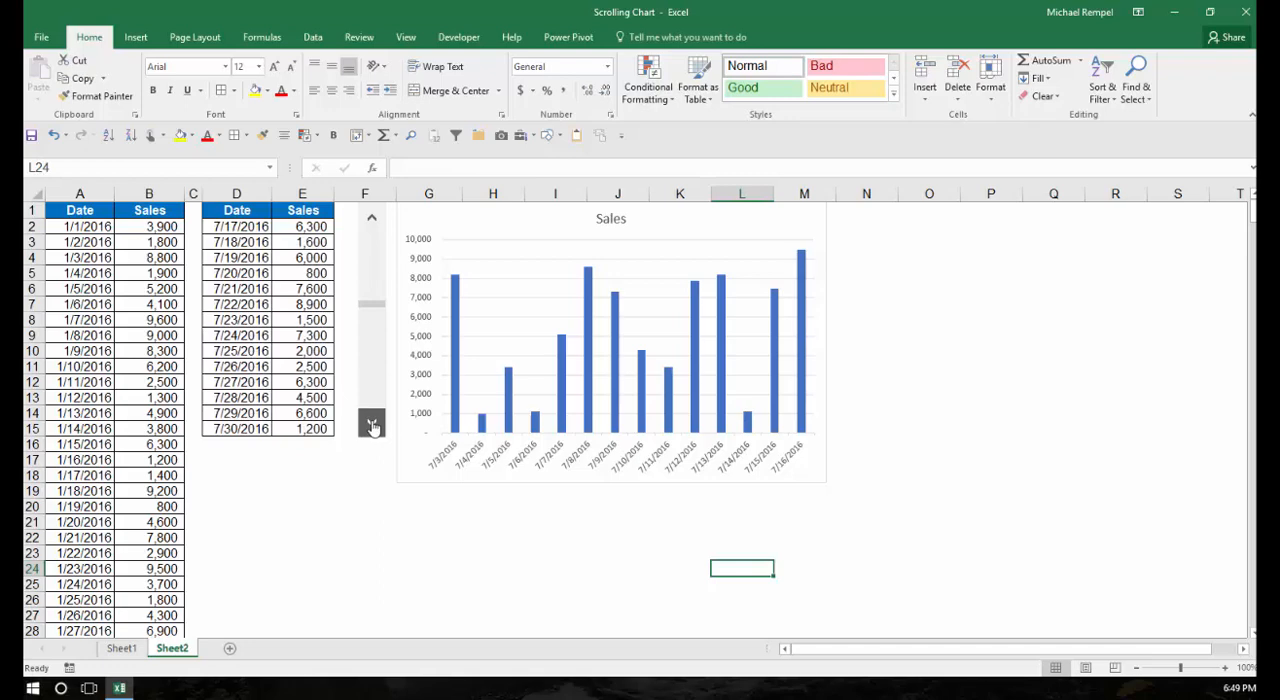
{"action": "left_click", "coordinate": [372, 422]}
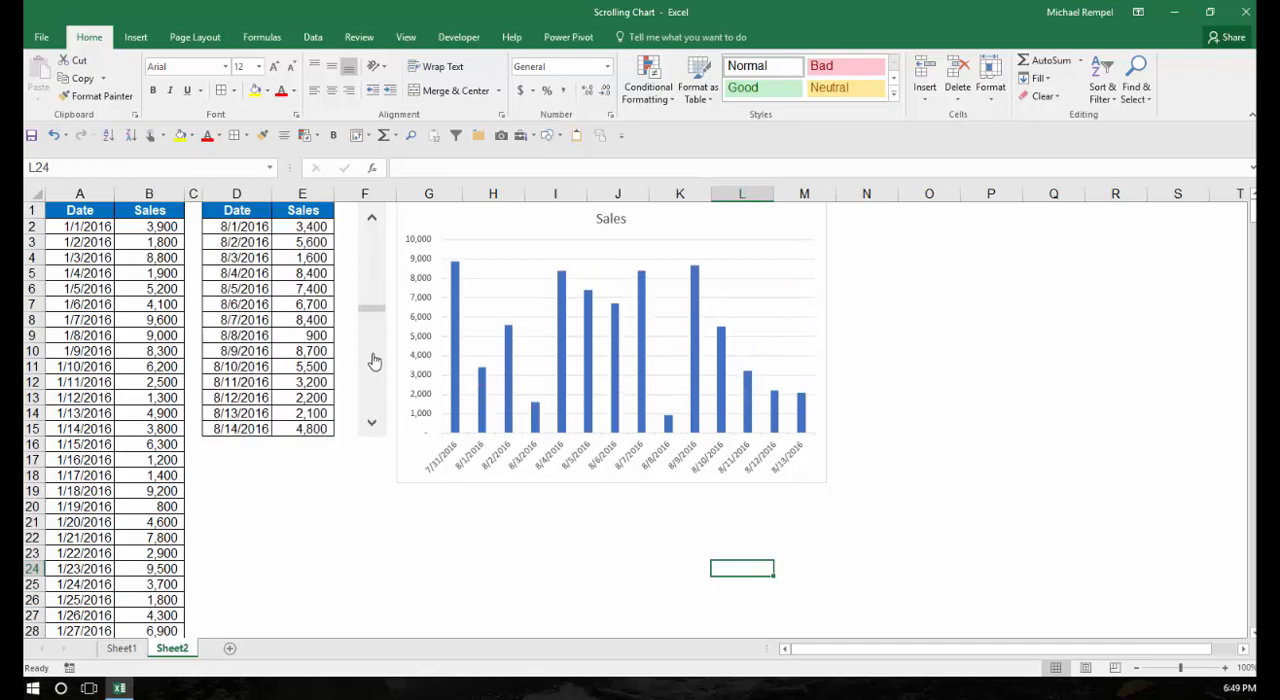